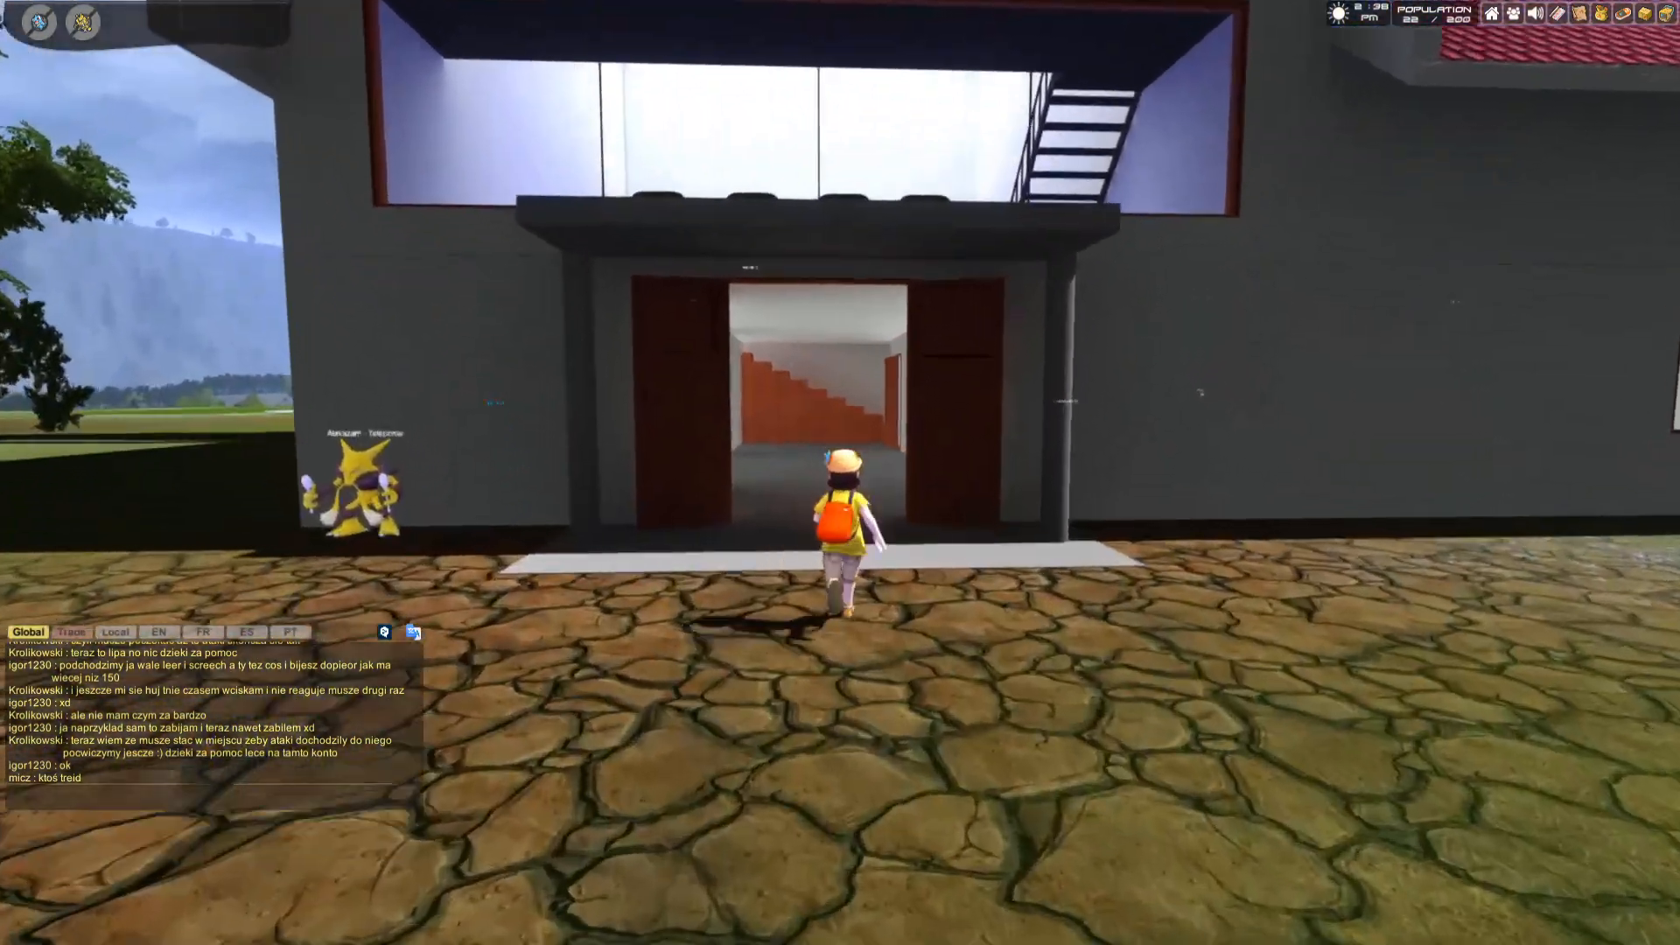
Step: Walk forward through Oak's Lab doorway to stand before the Trello update board
key("w")
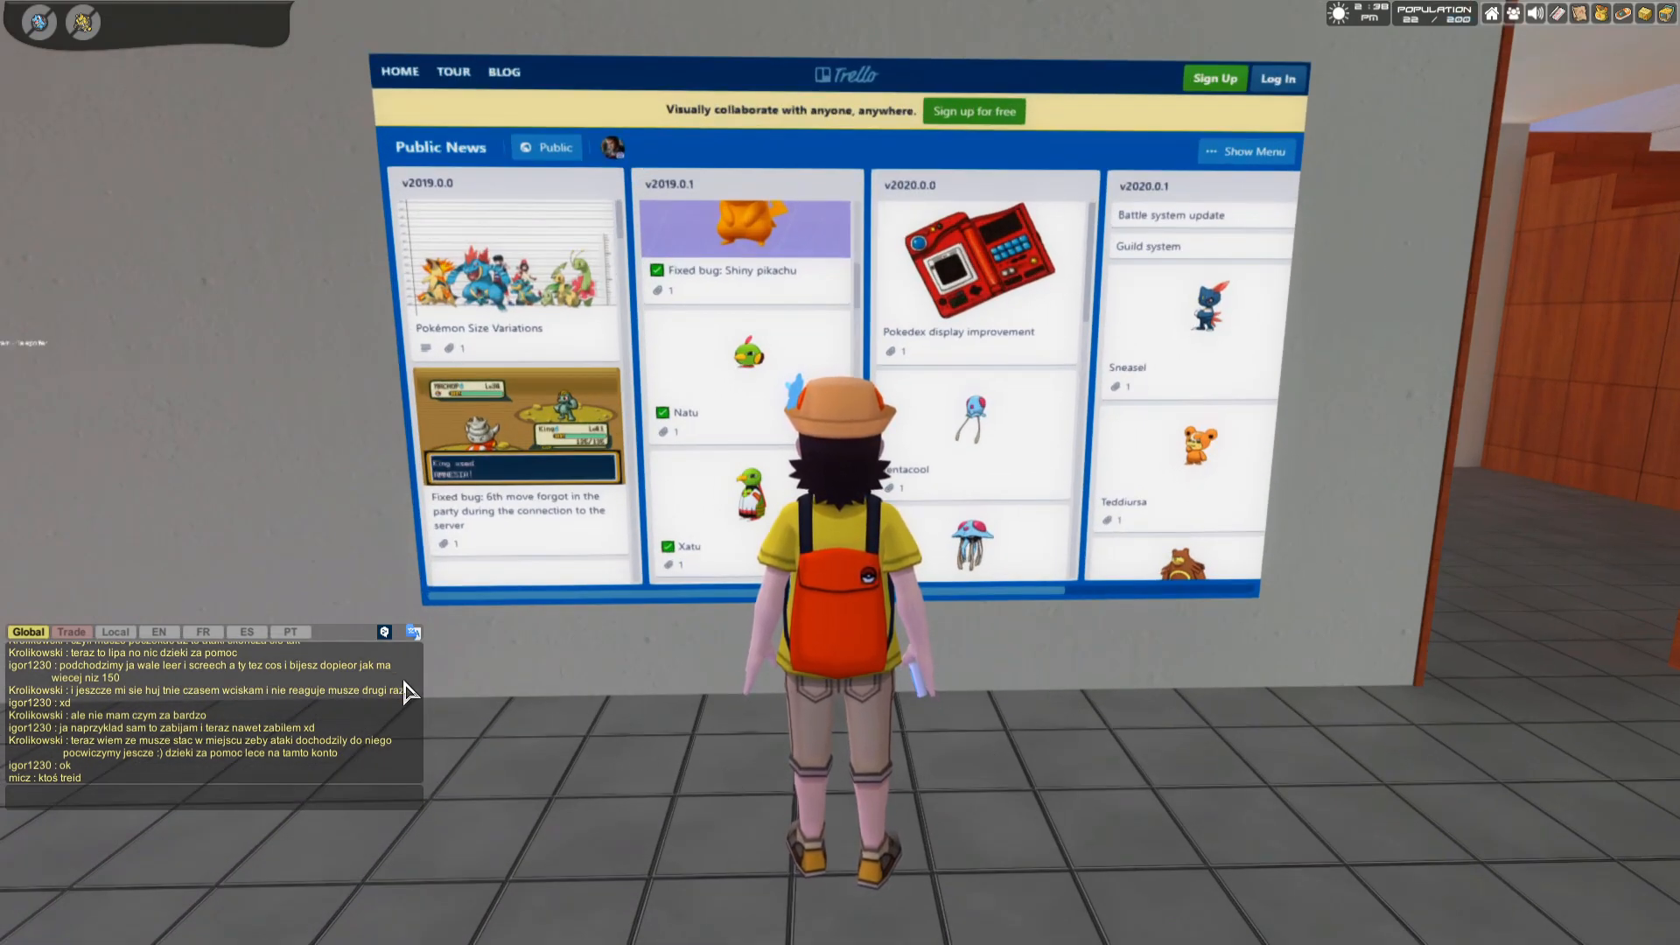
mouse_move(850, 185)
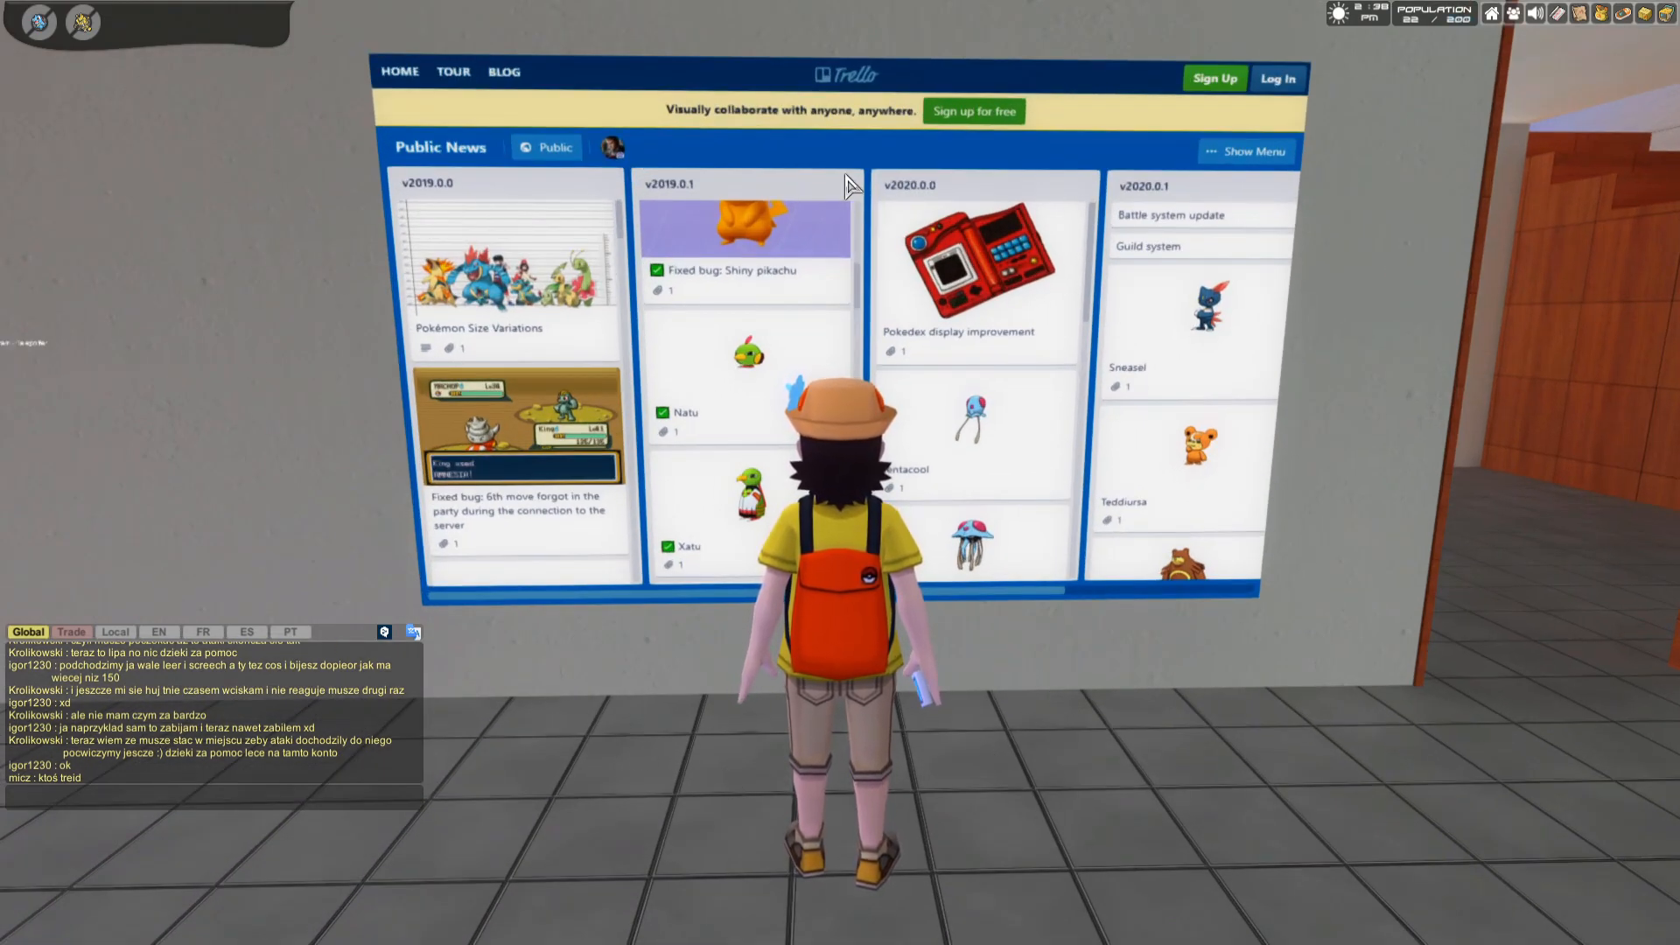
mouse_move(557, 218)
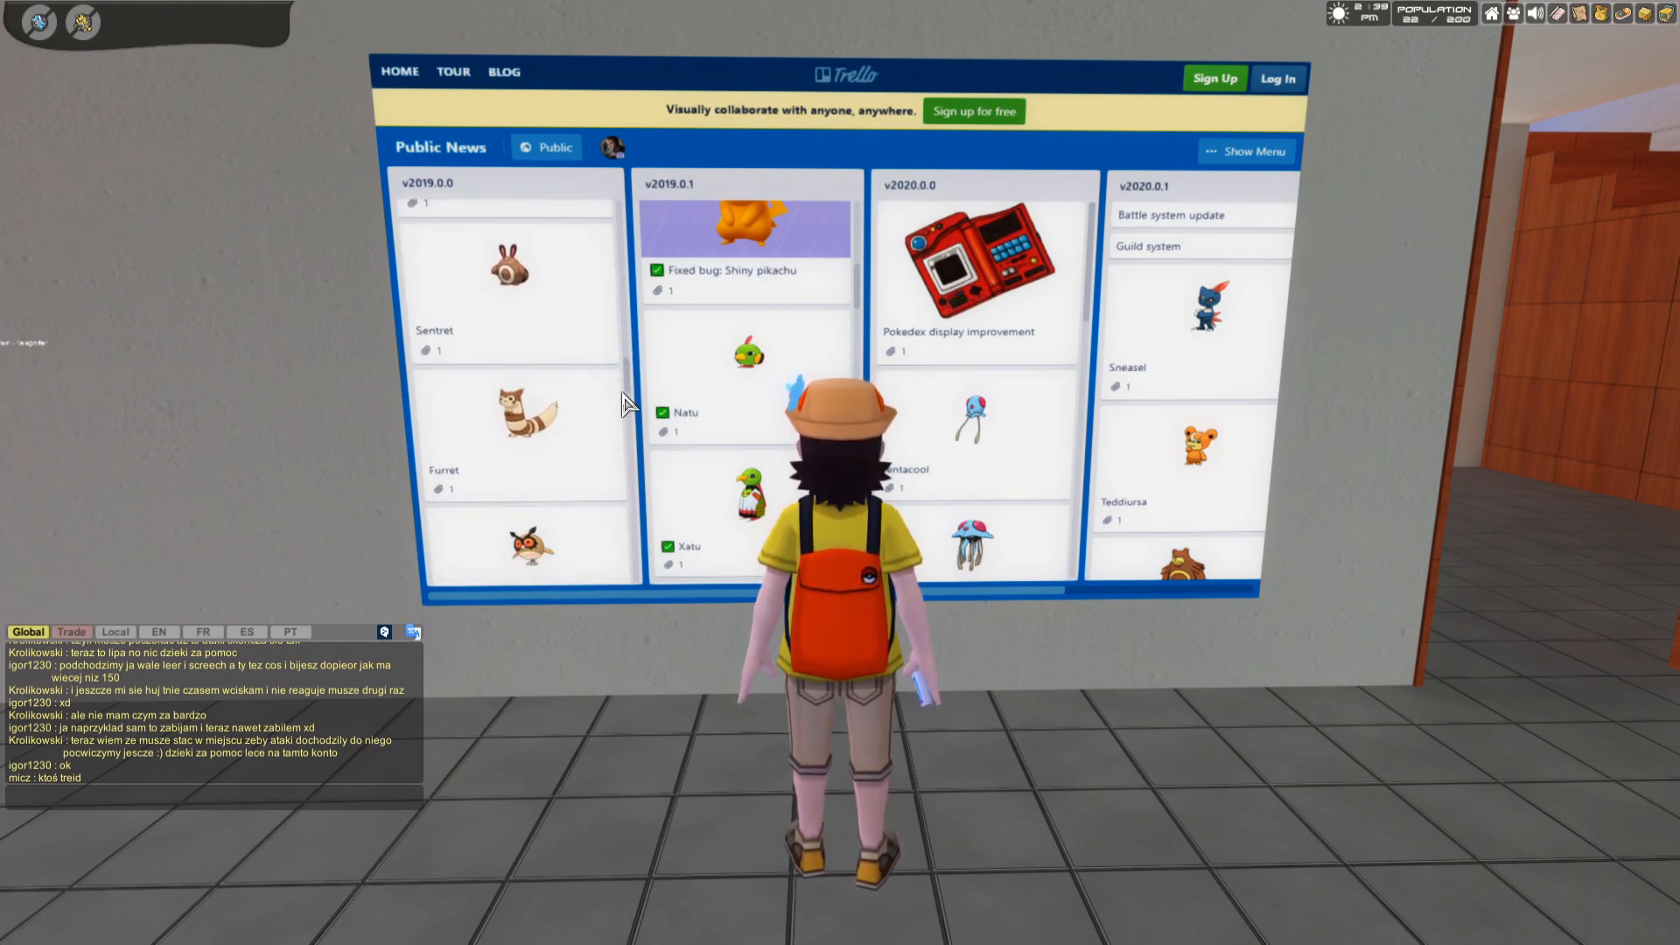
Step: Scroll down the v2019.0.0 column past the PokéCoin card to 'Fixed bug: Pokeballs'
scroll("down", 3)
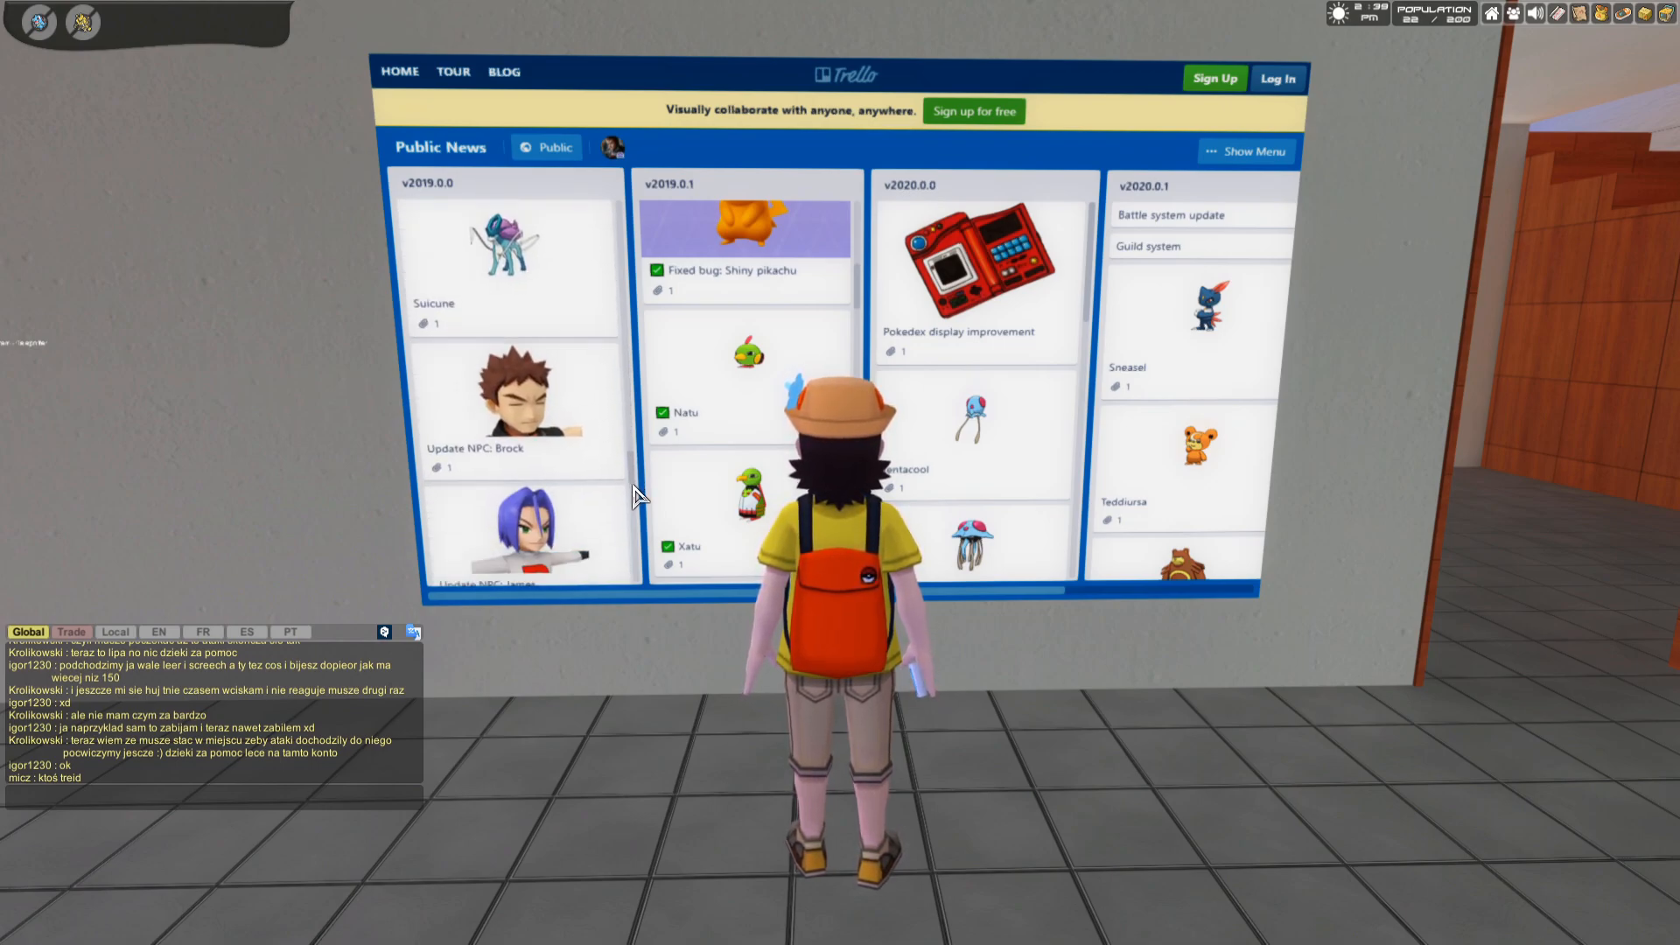
scroll("down", 3)
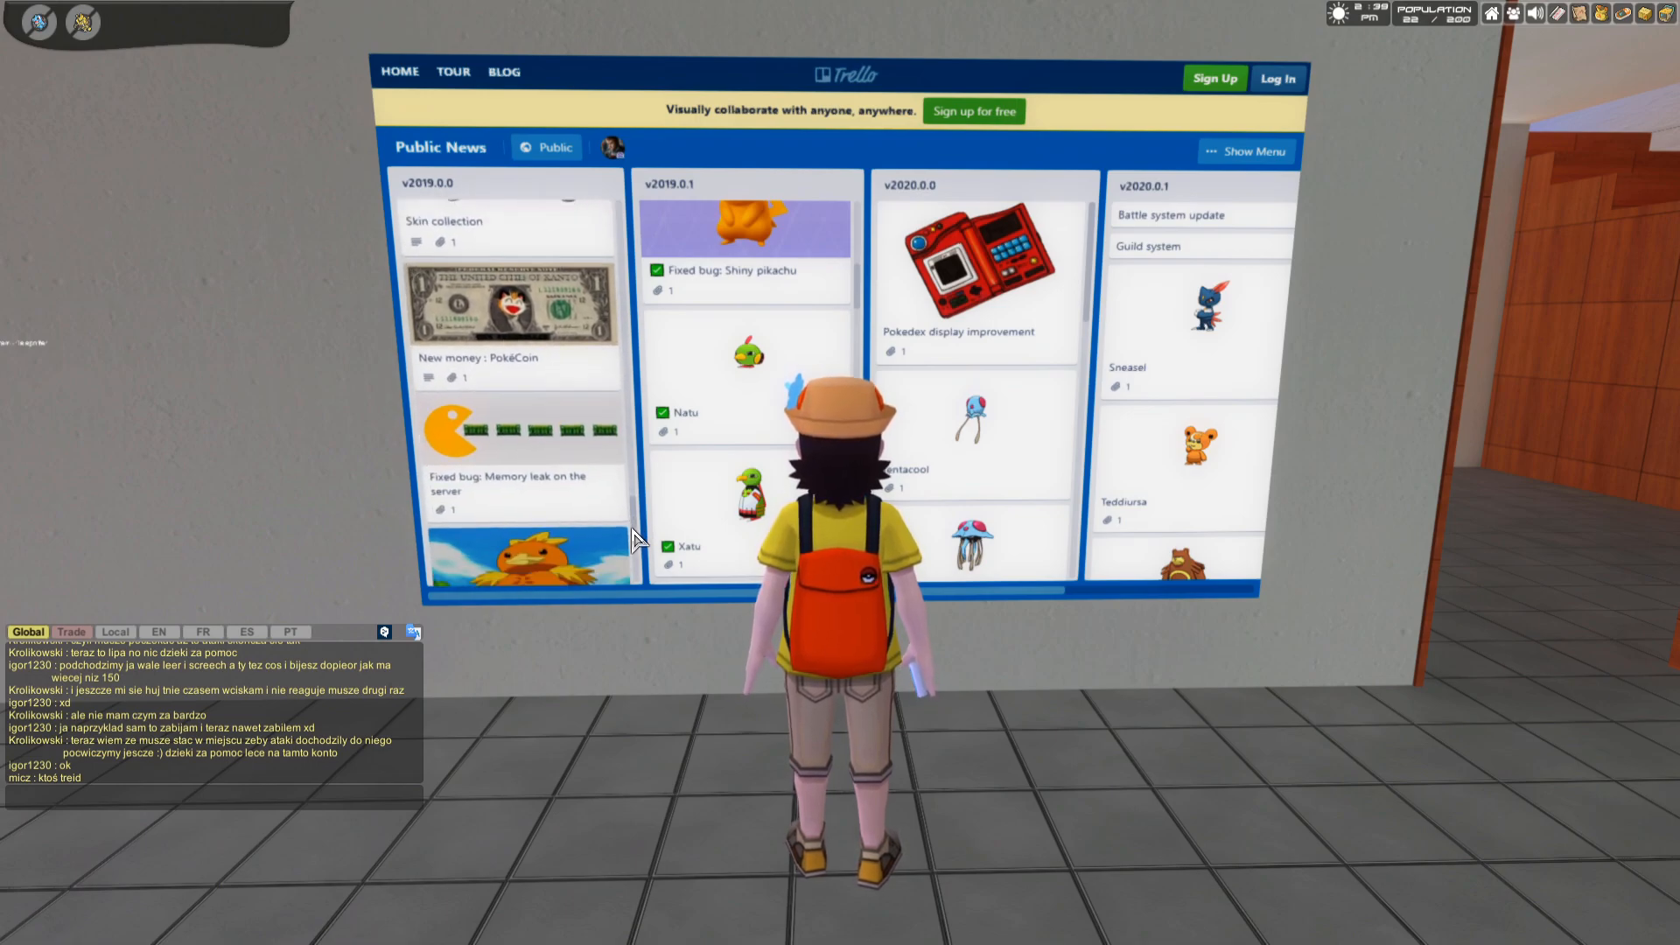
scroll("down", 3)
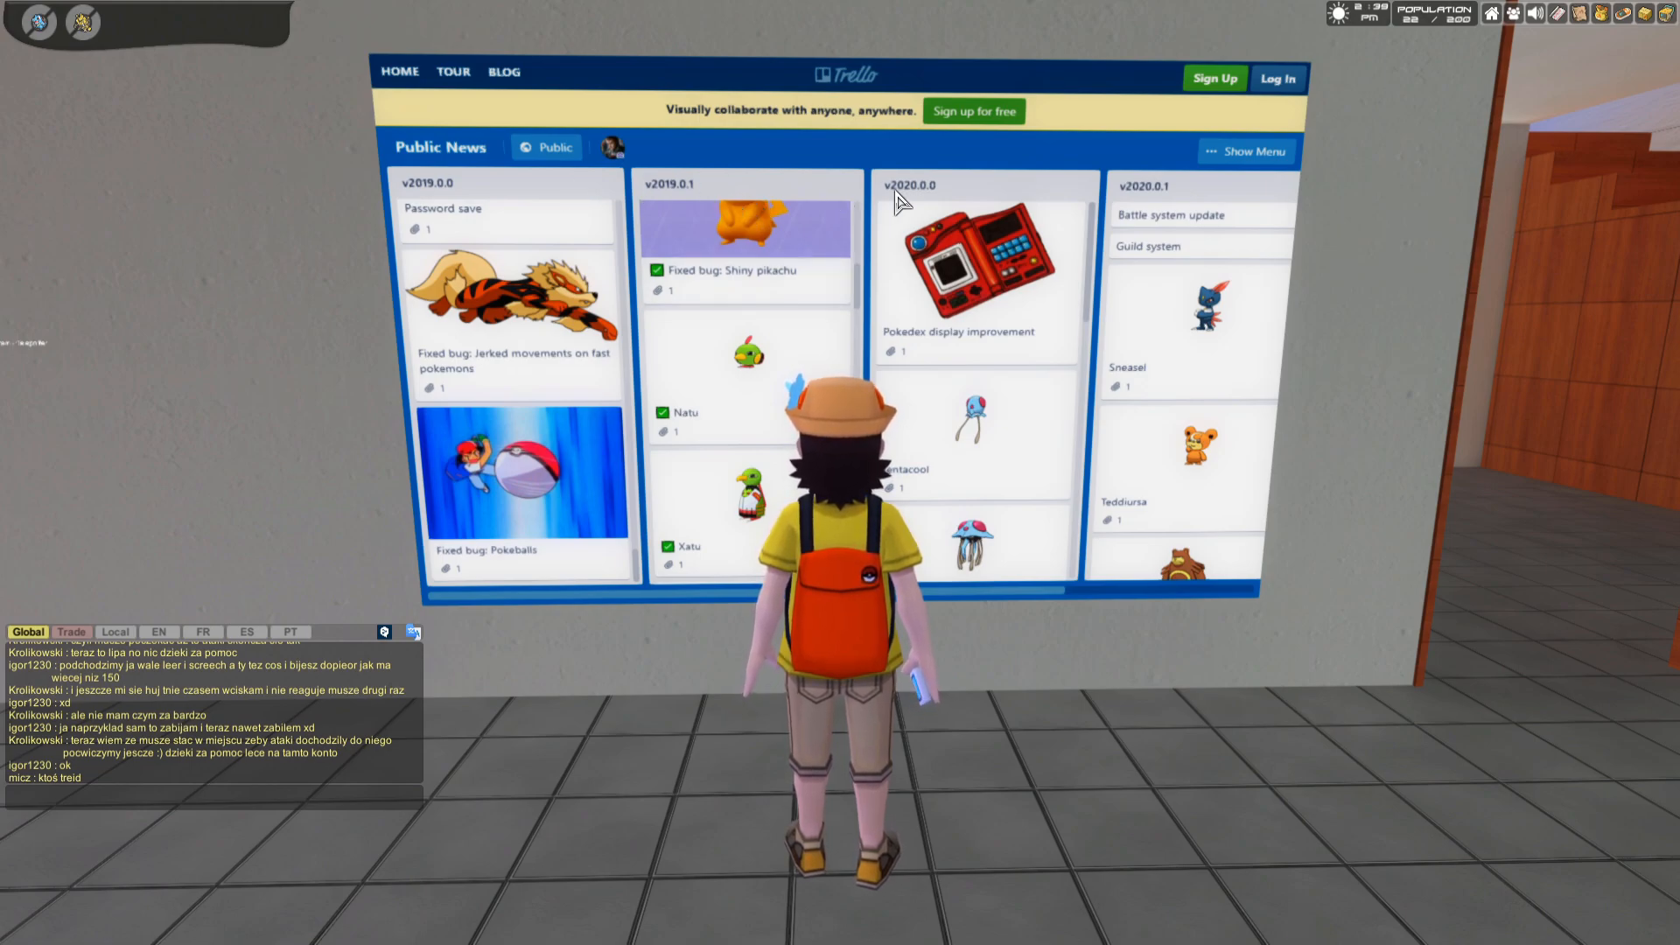
mouse_move(927, 249)
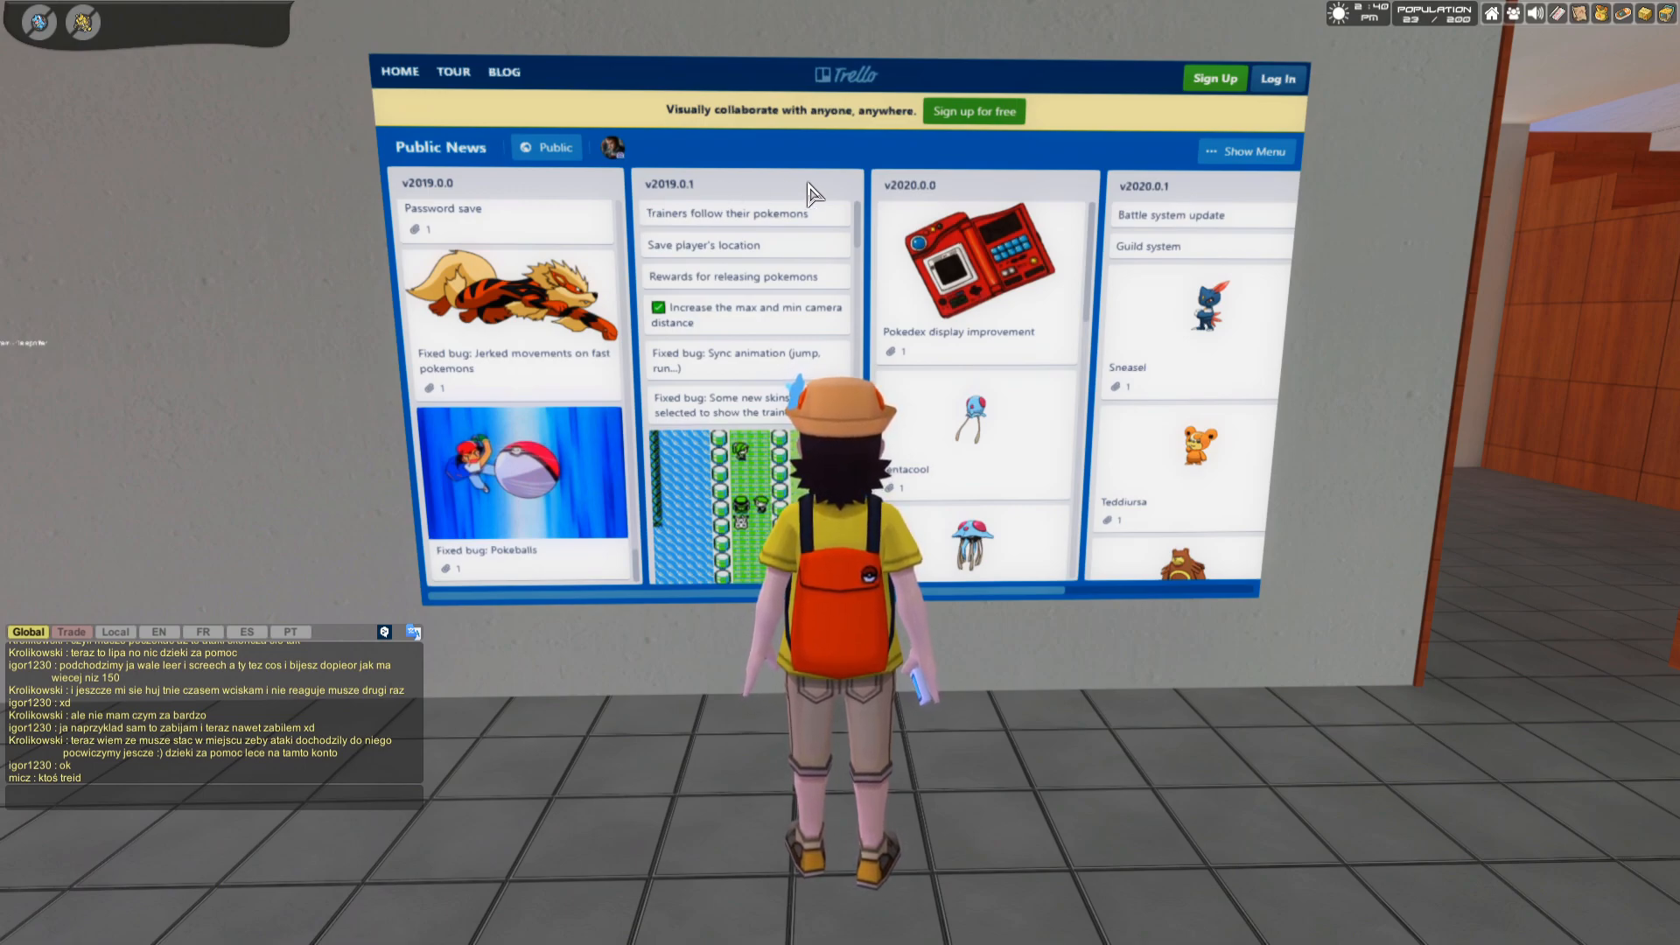
mouse_move(747, 201)
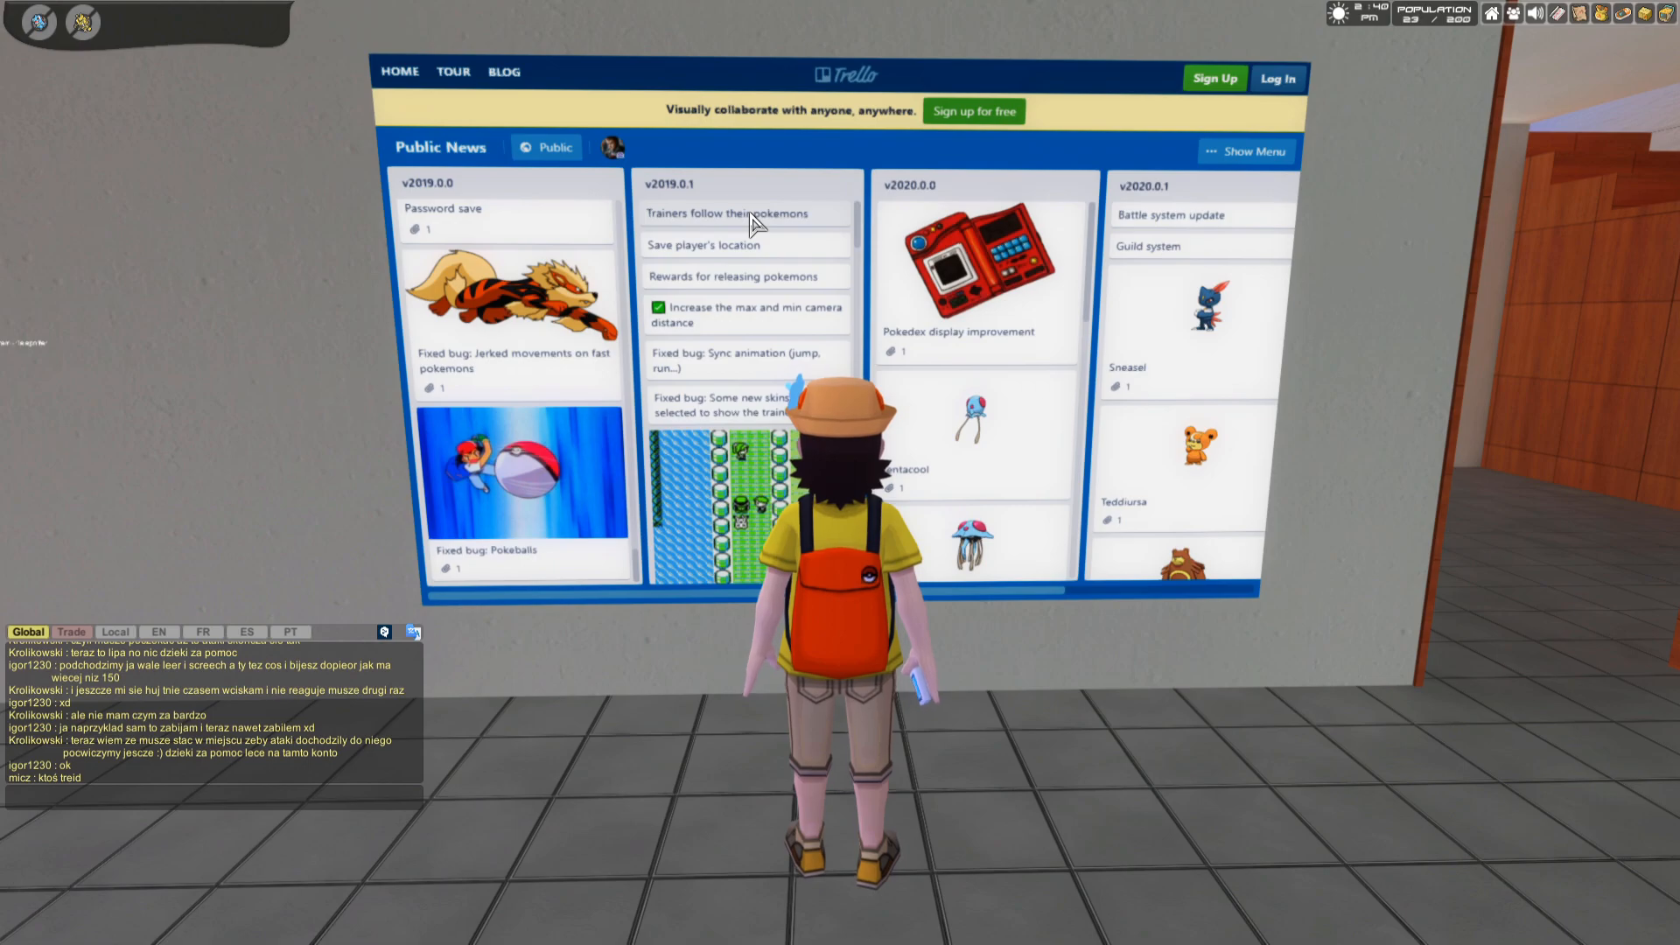
mouse_move(728, 234)
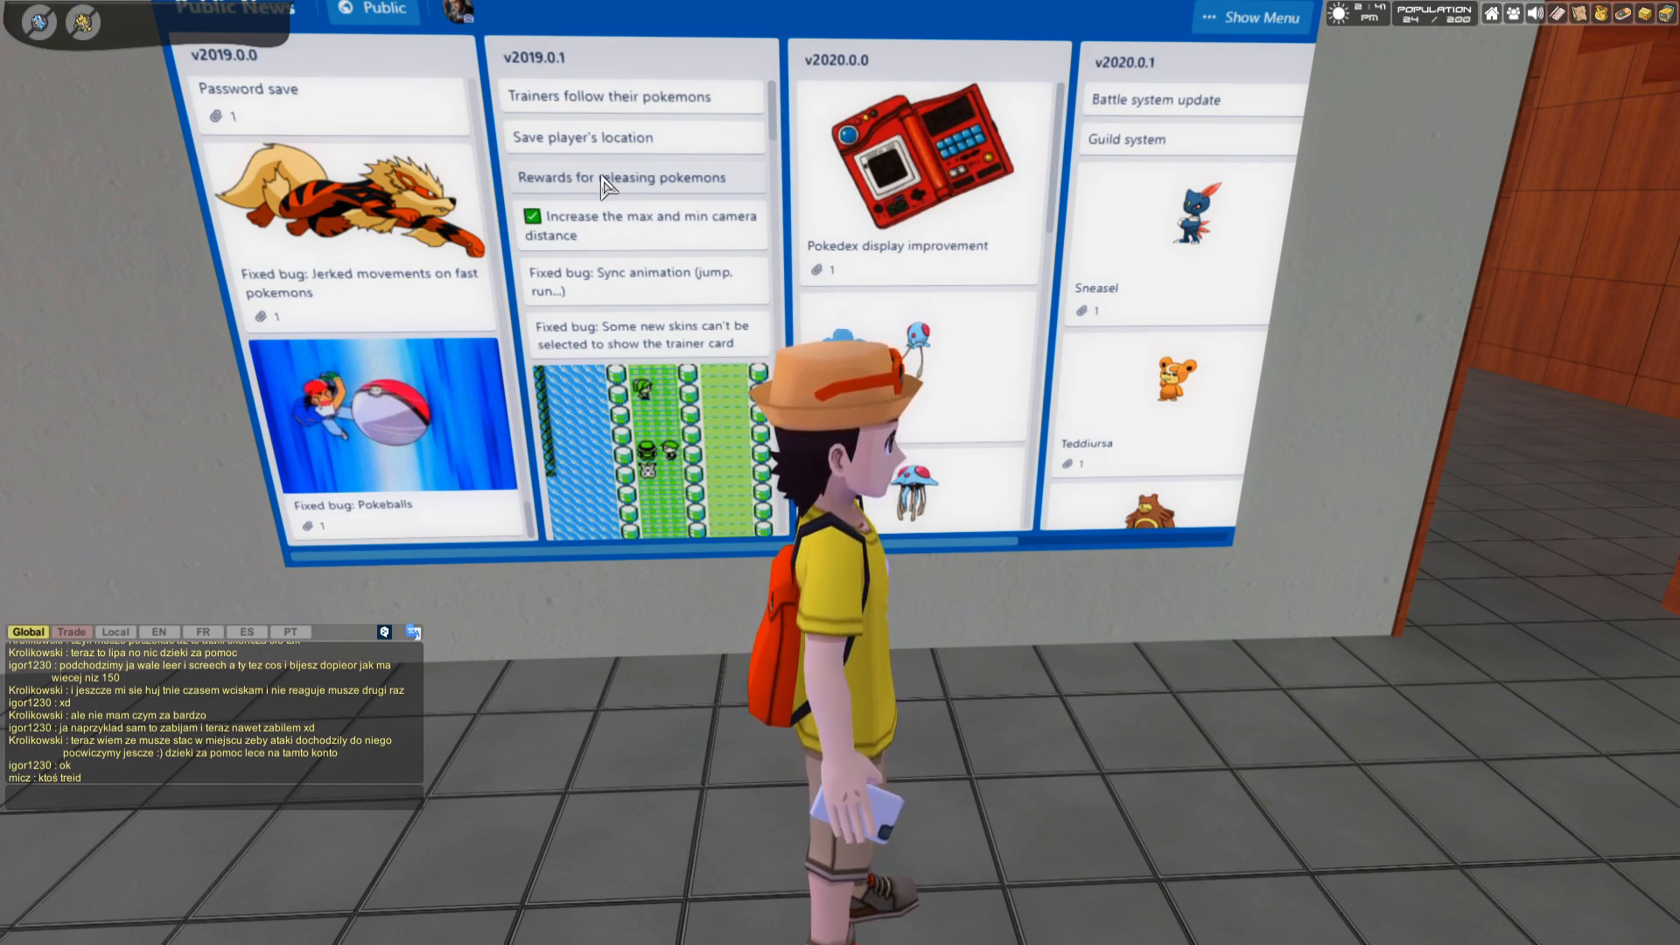
mouse_move(568, 195)
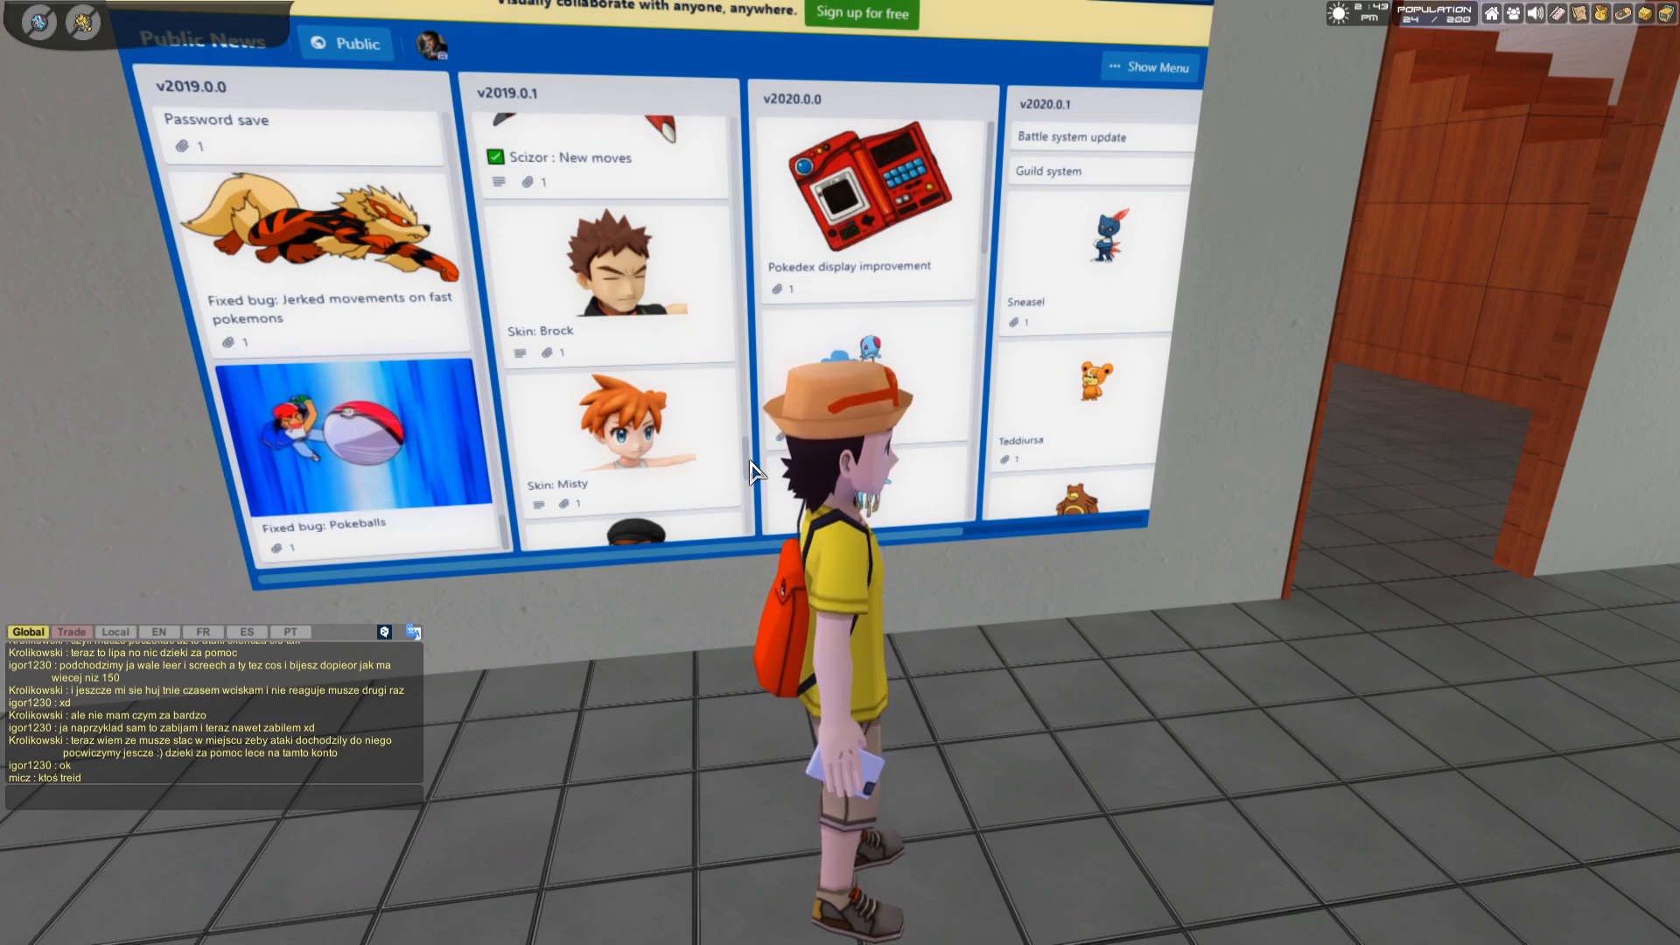
Step: Scroll the board to reveal the Team Rocket Grunt skin and Meganium Tail Whip cards
scroll("down", 3)
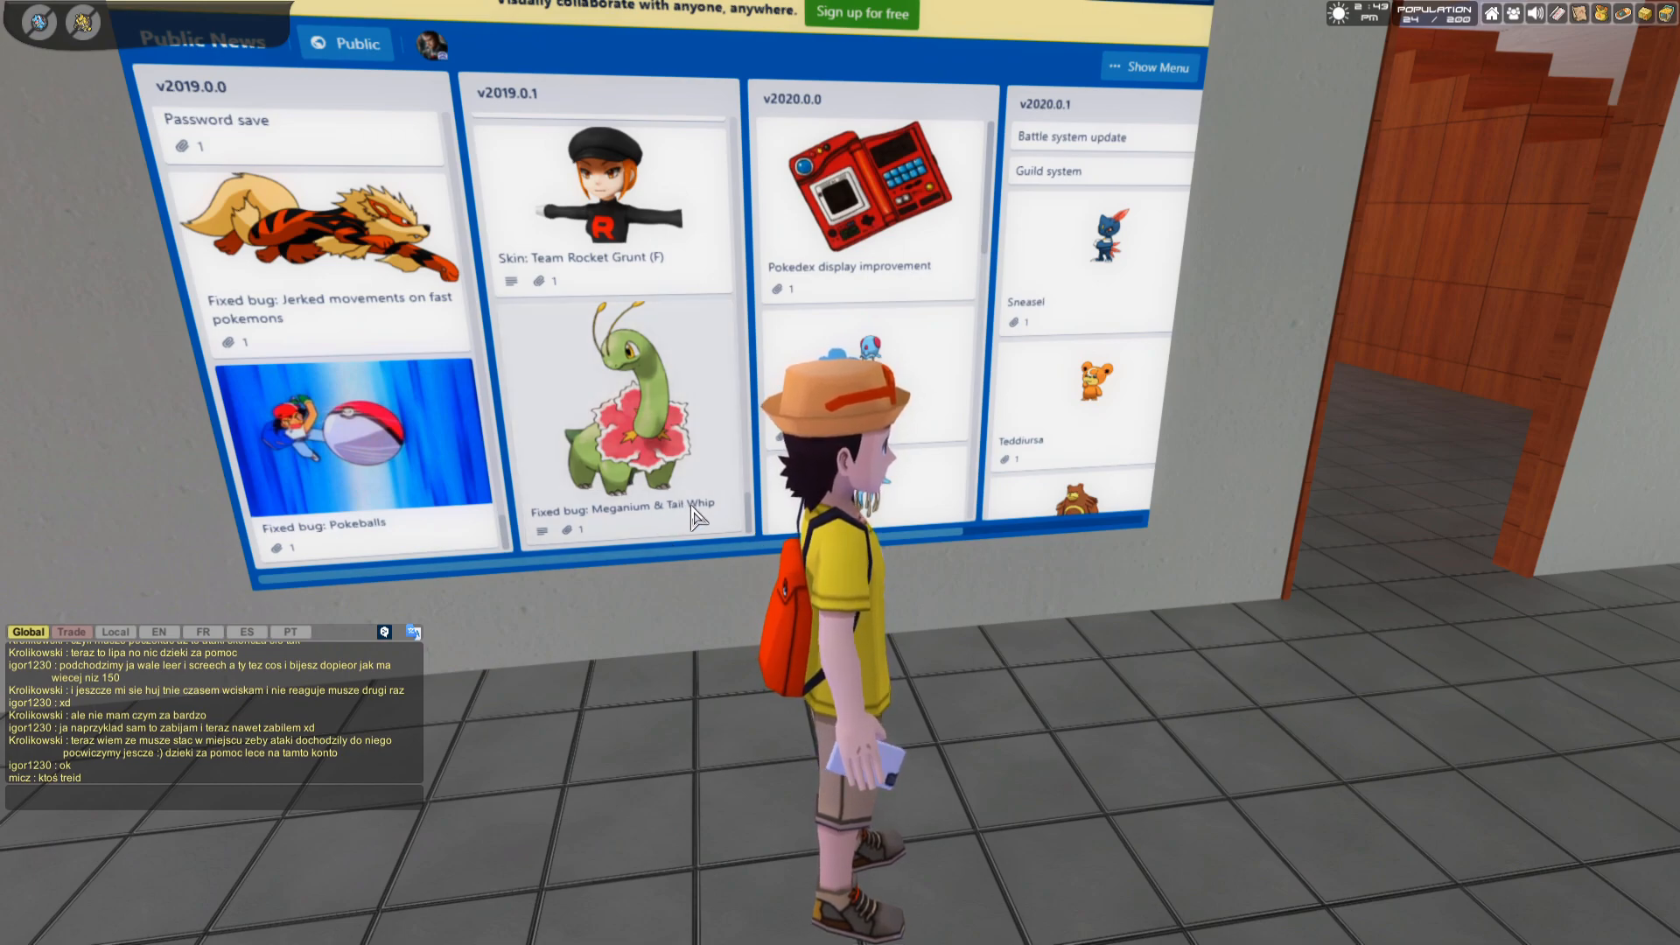
mouse_move(636, 528)
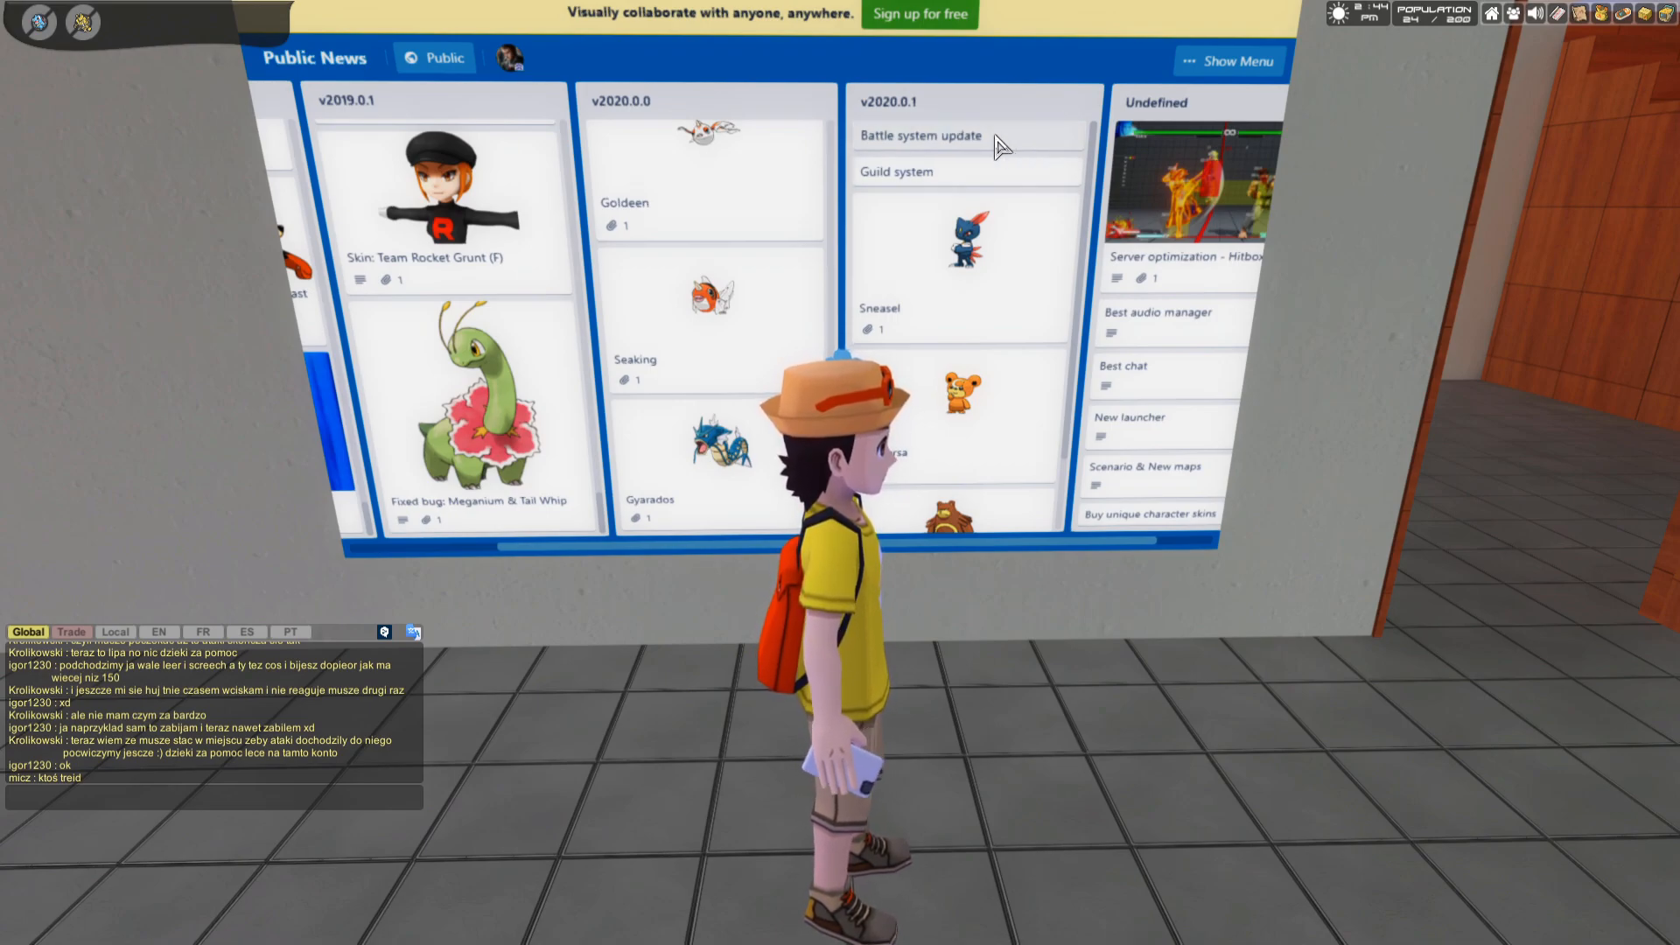
Step: Open the Battle system update card, read it, and close it
left_click(920, 135)
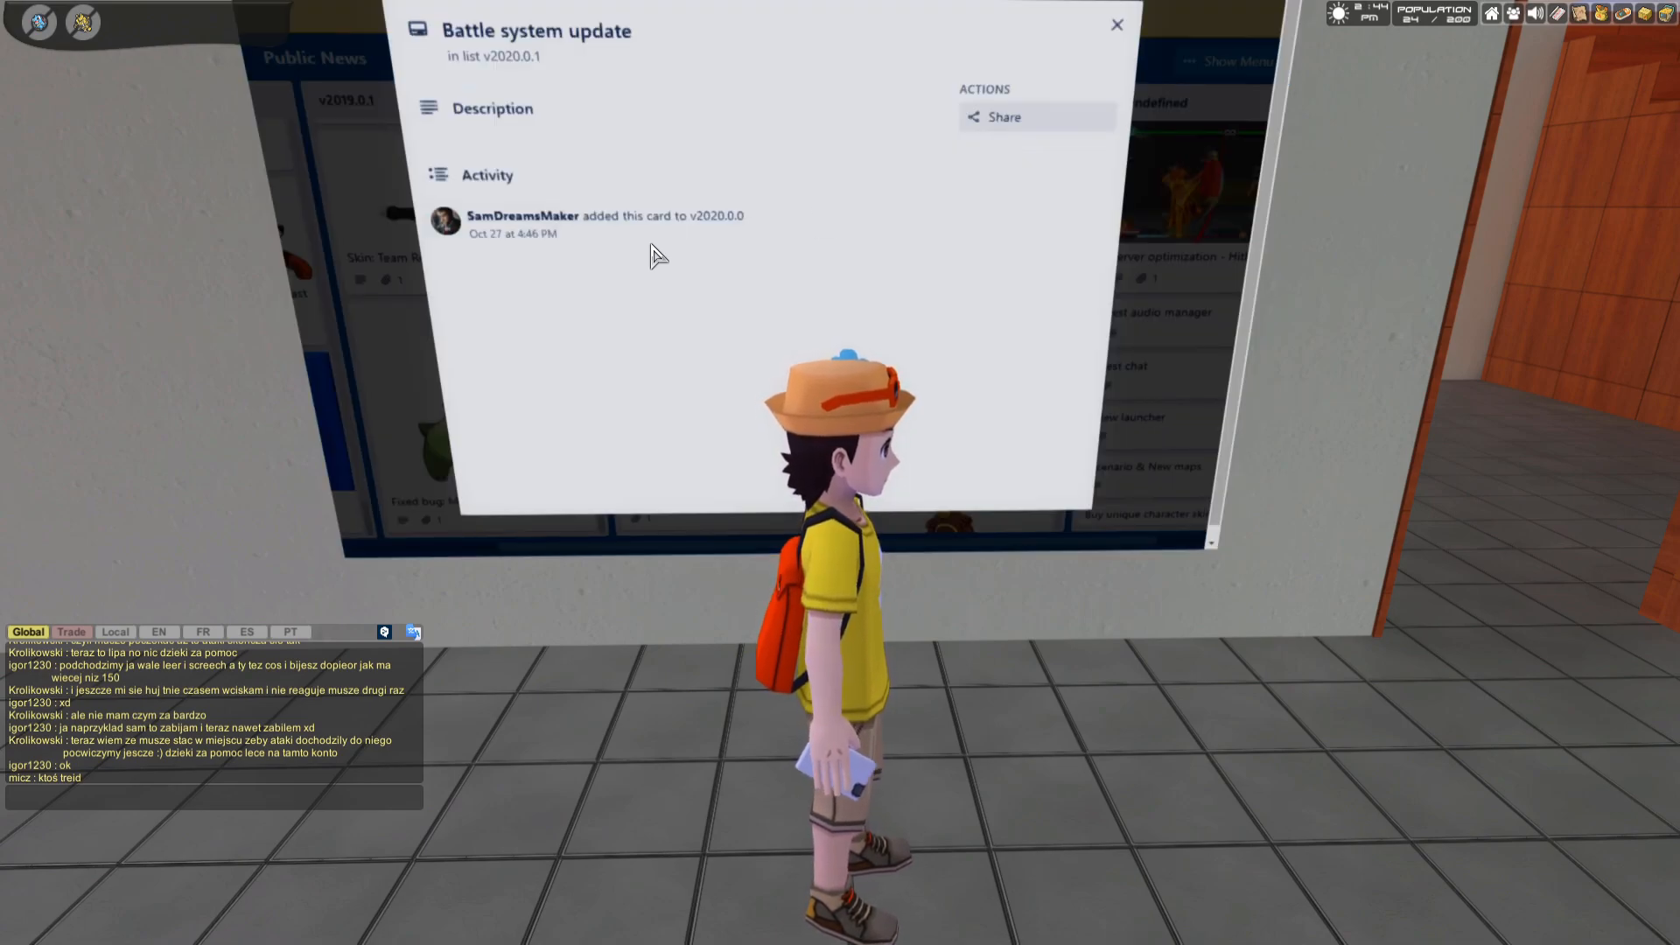
left_click(1117, 24)
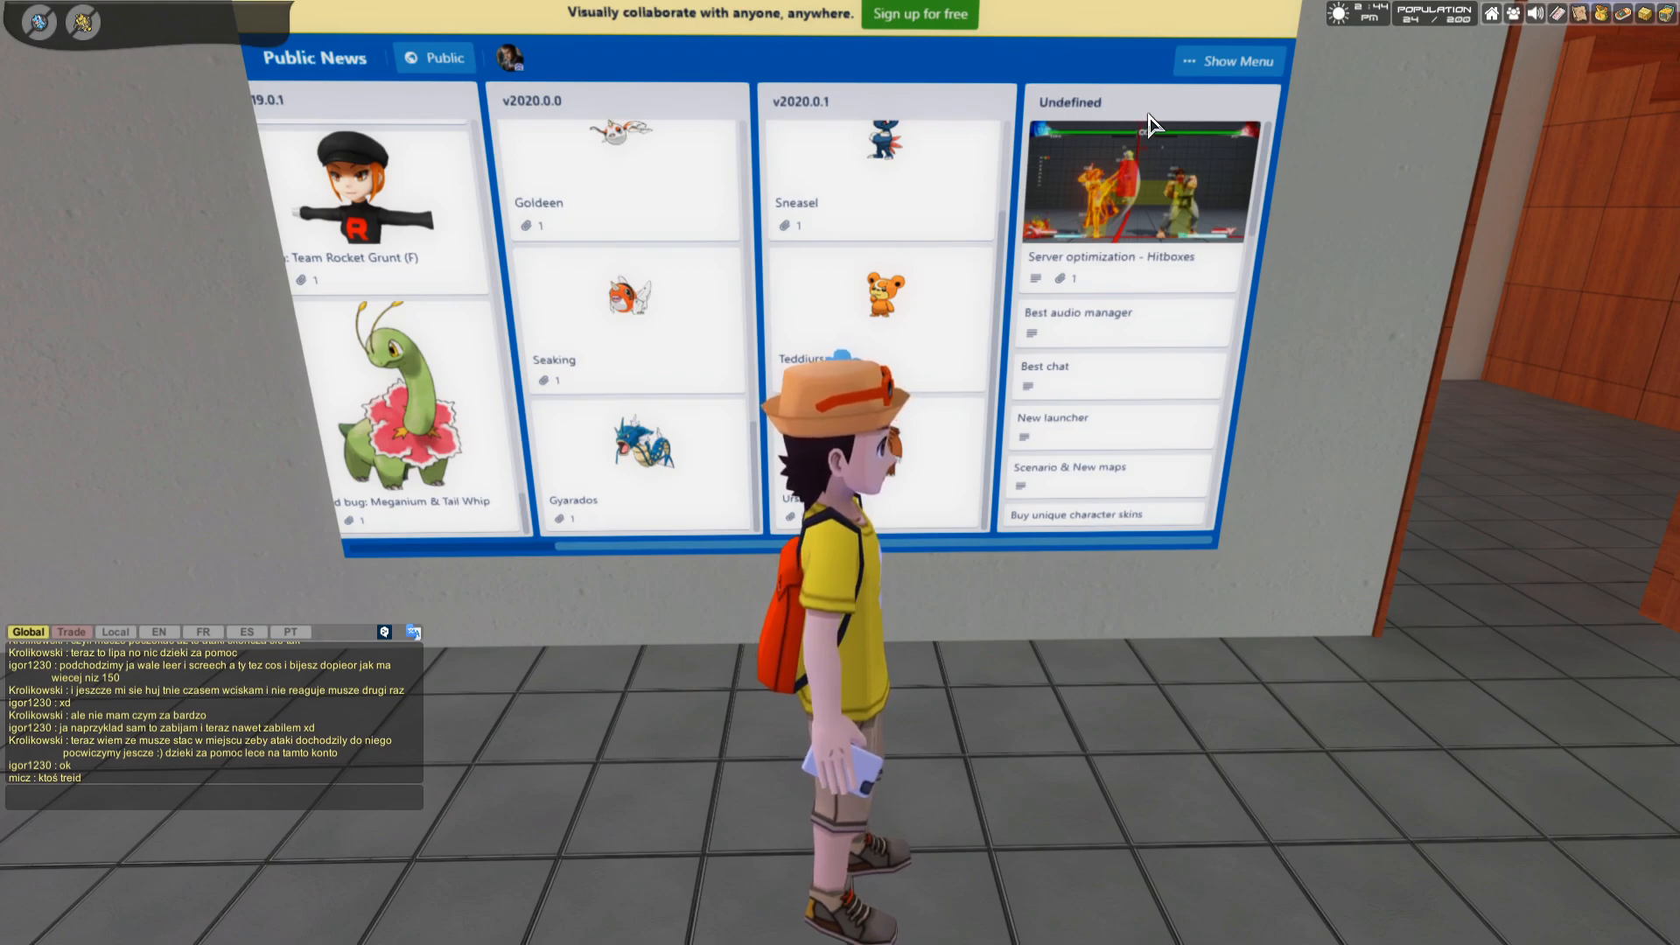
mouse_move(1165, 209)
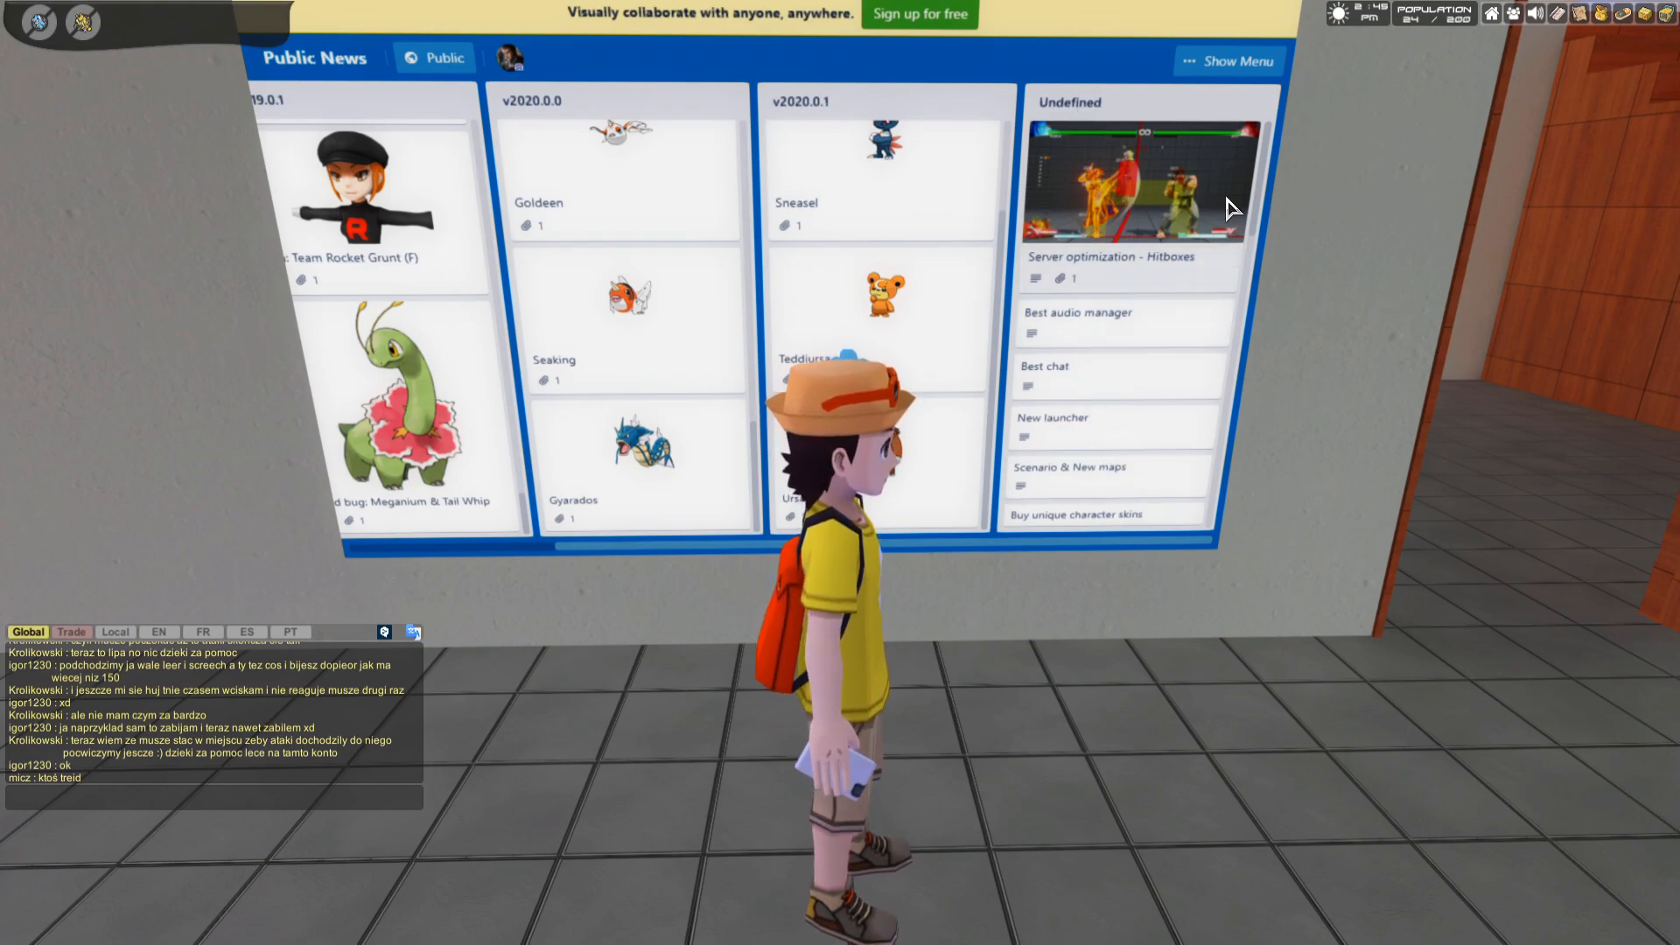
Step: Scroll through the Undefined column's feature cards
scroll("down", 3)
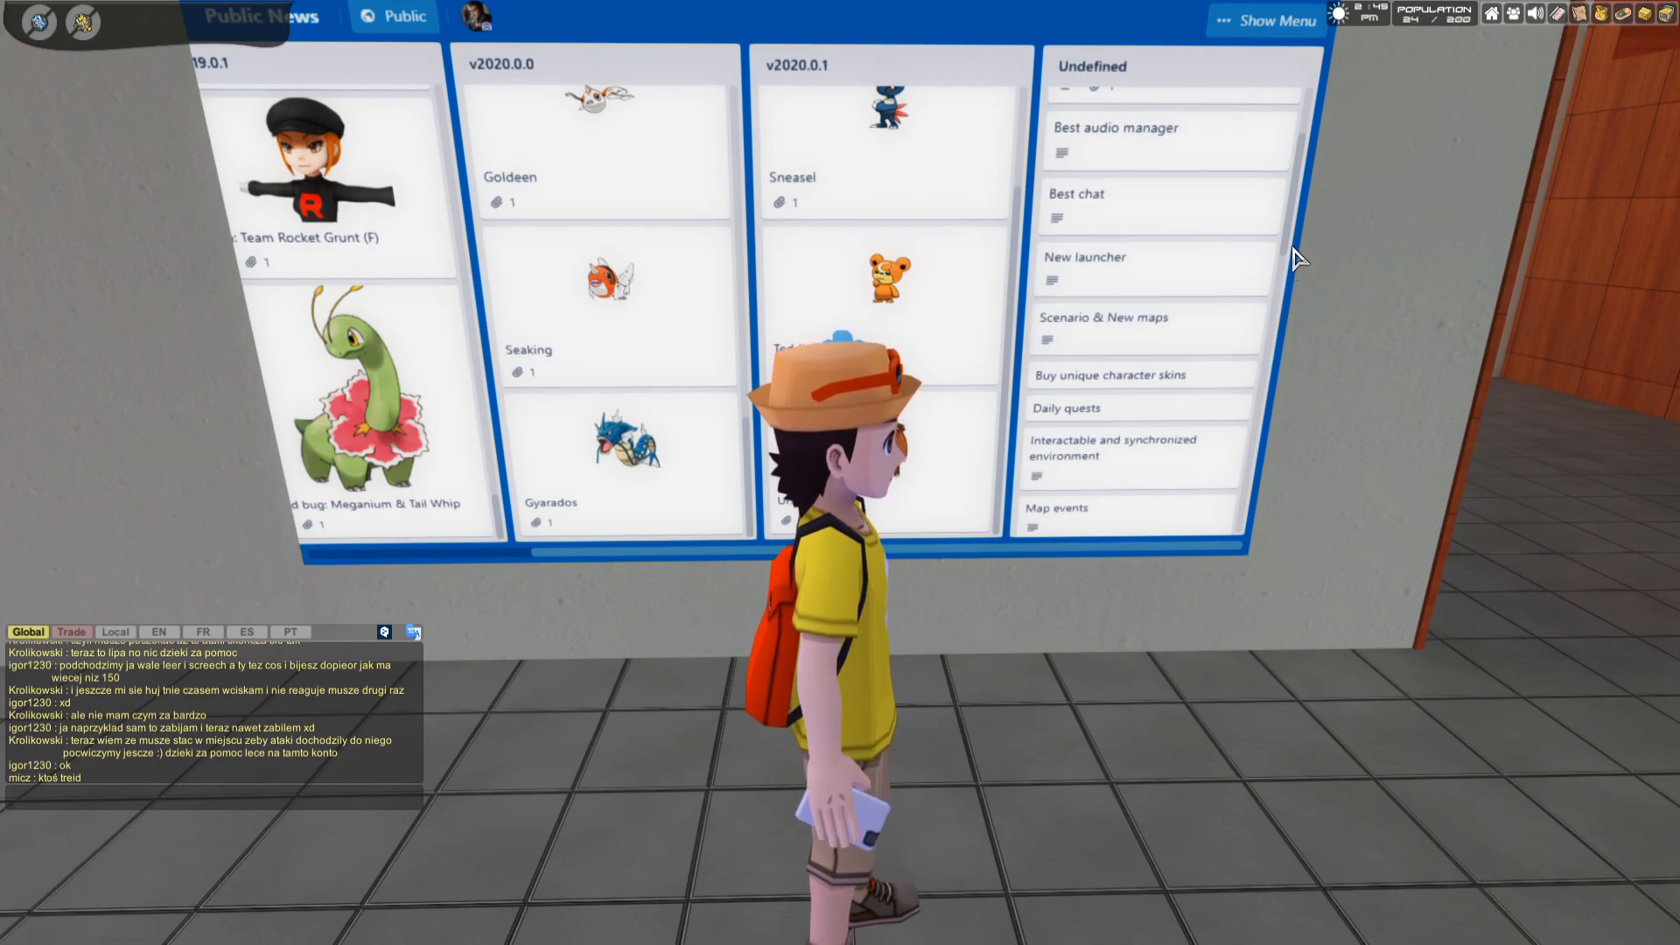
scroll("down", 3)
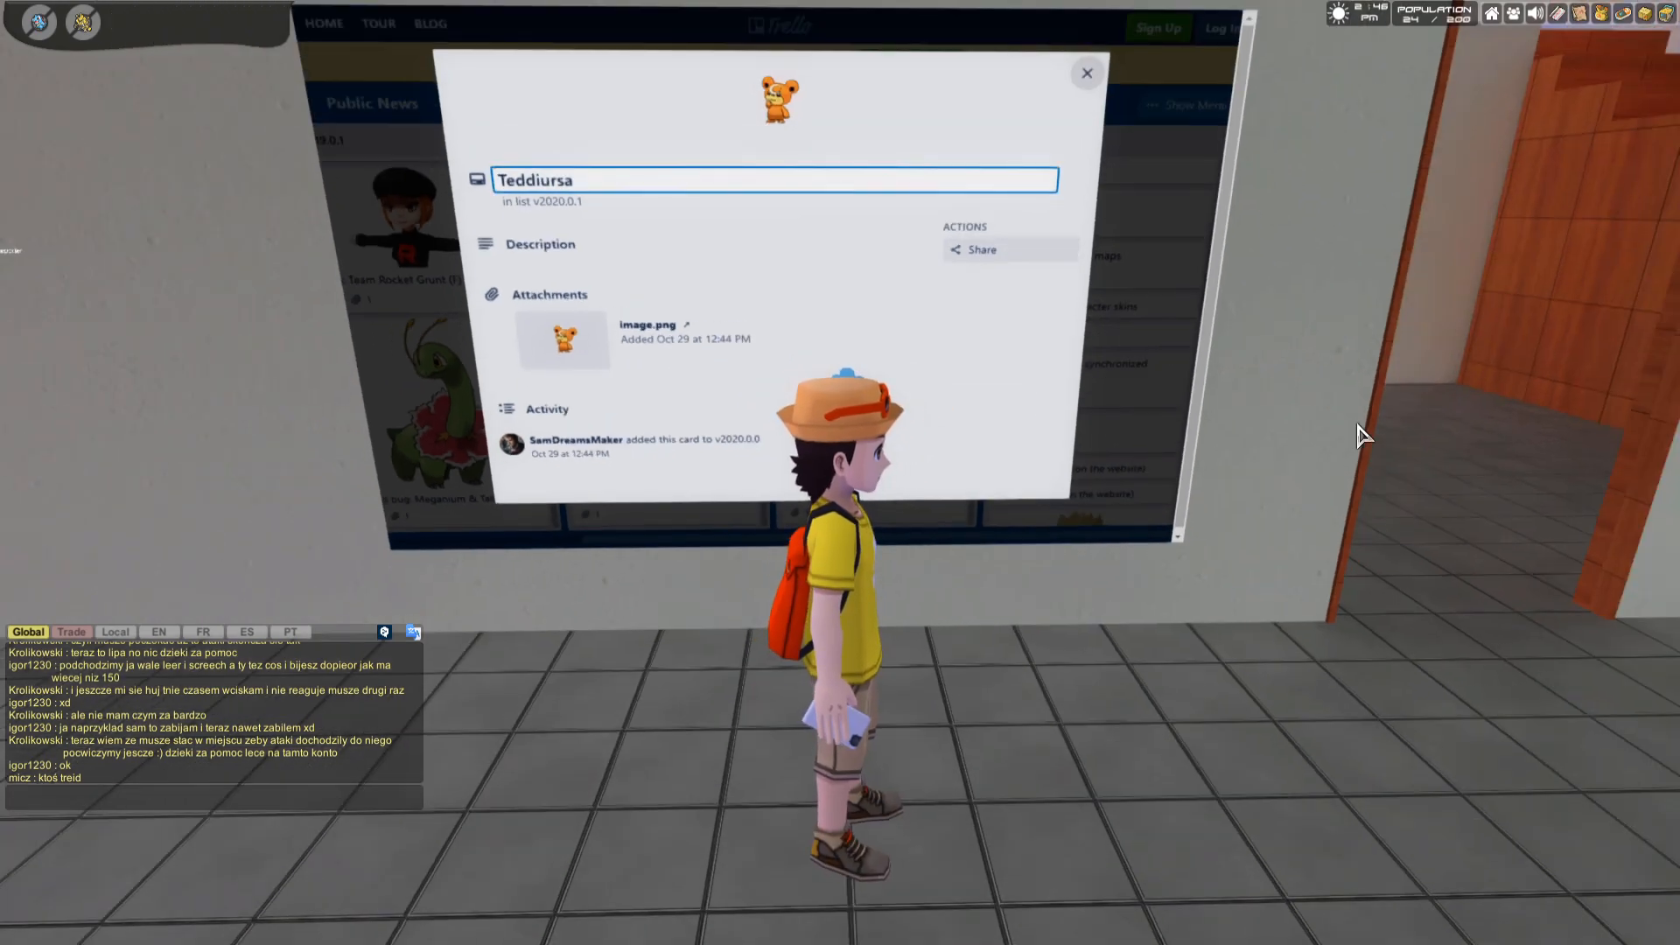
Step: Close the Teddiursa card and scroll the Undefined column to the Lt. Surge NPC card
left_click(1085, 73)
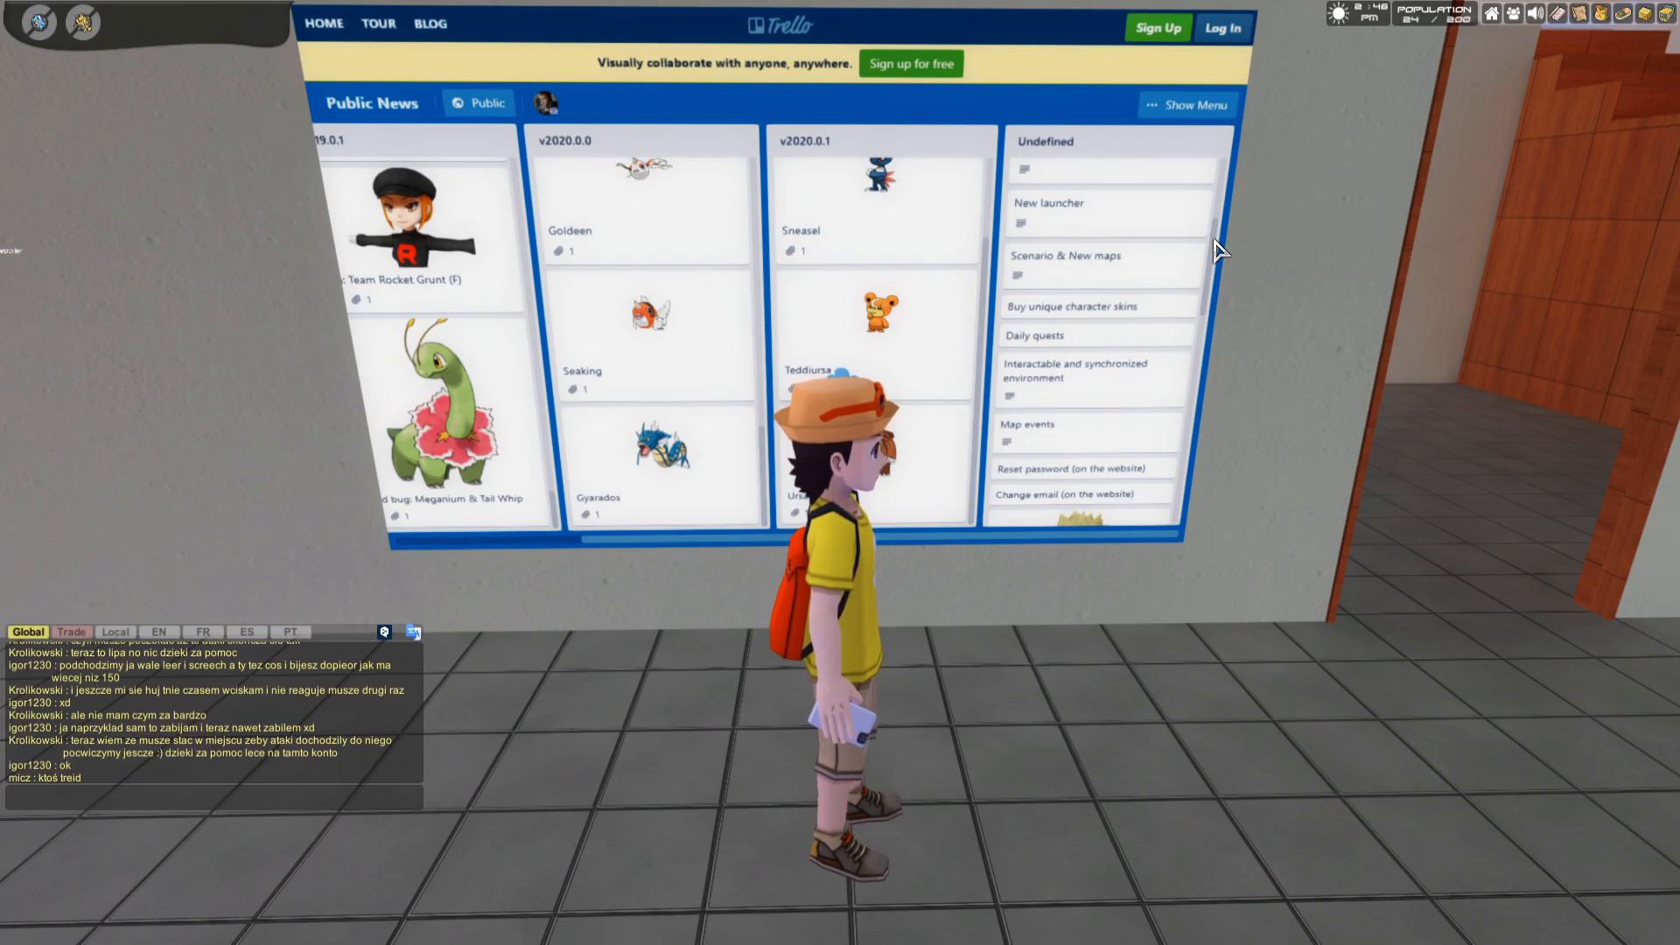
scroll("down", 3)
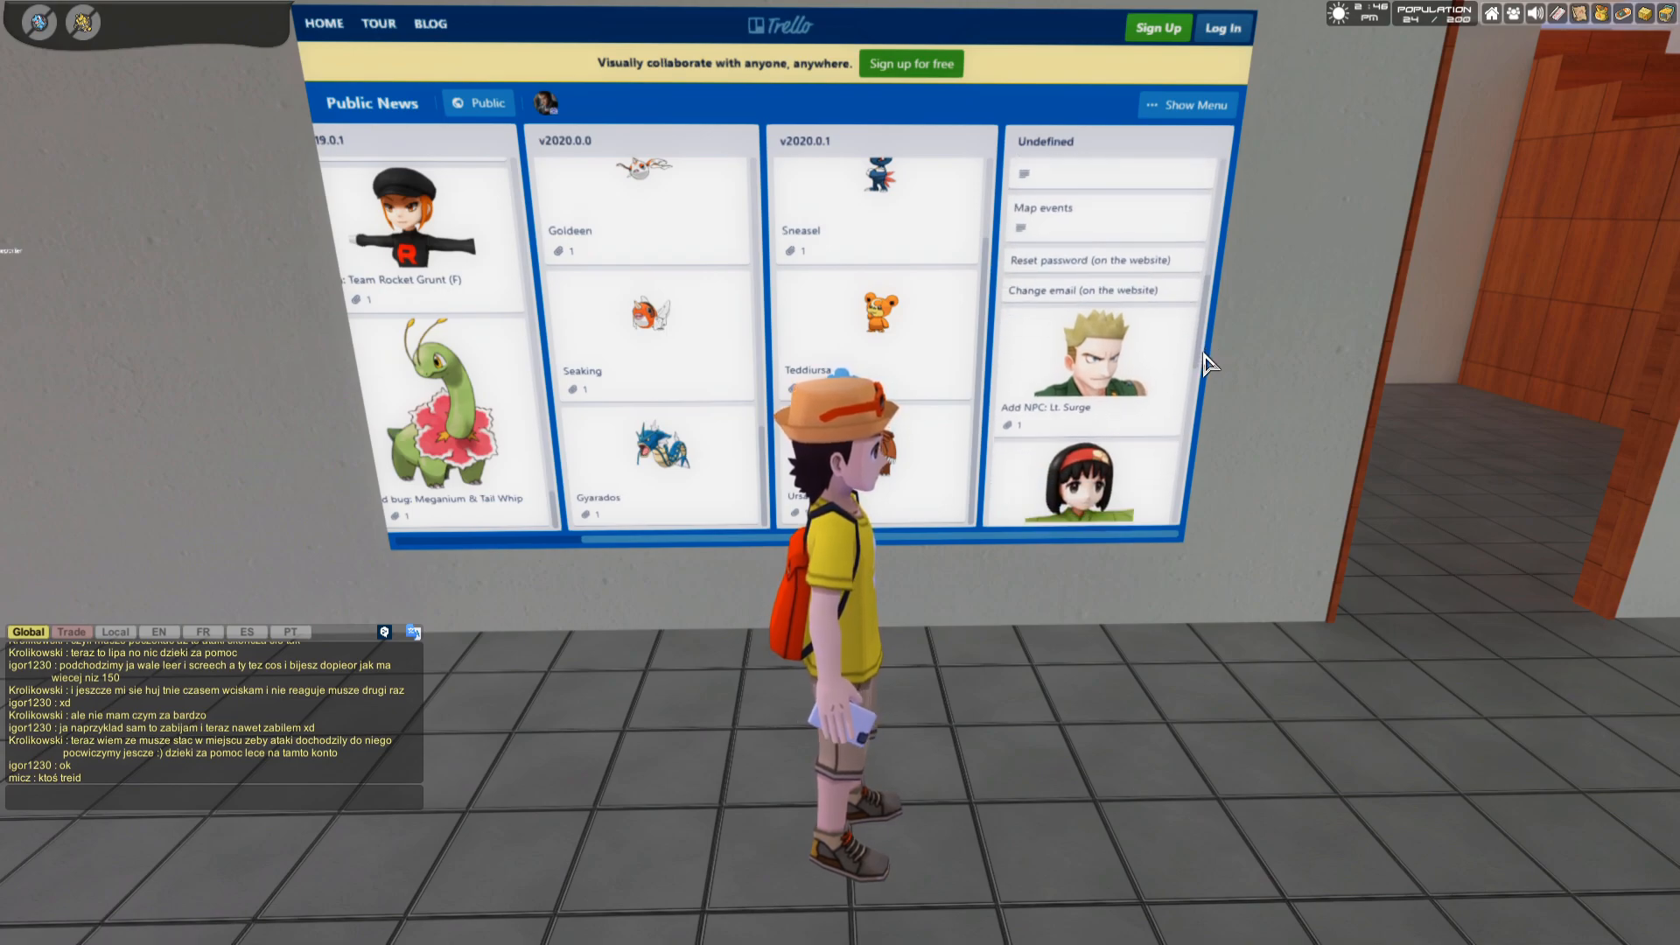
mouse_move(1091, 300)
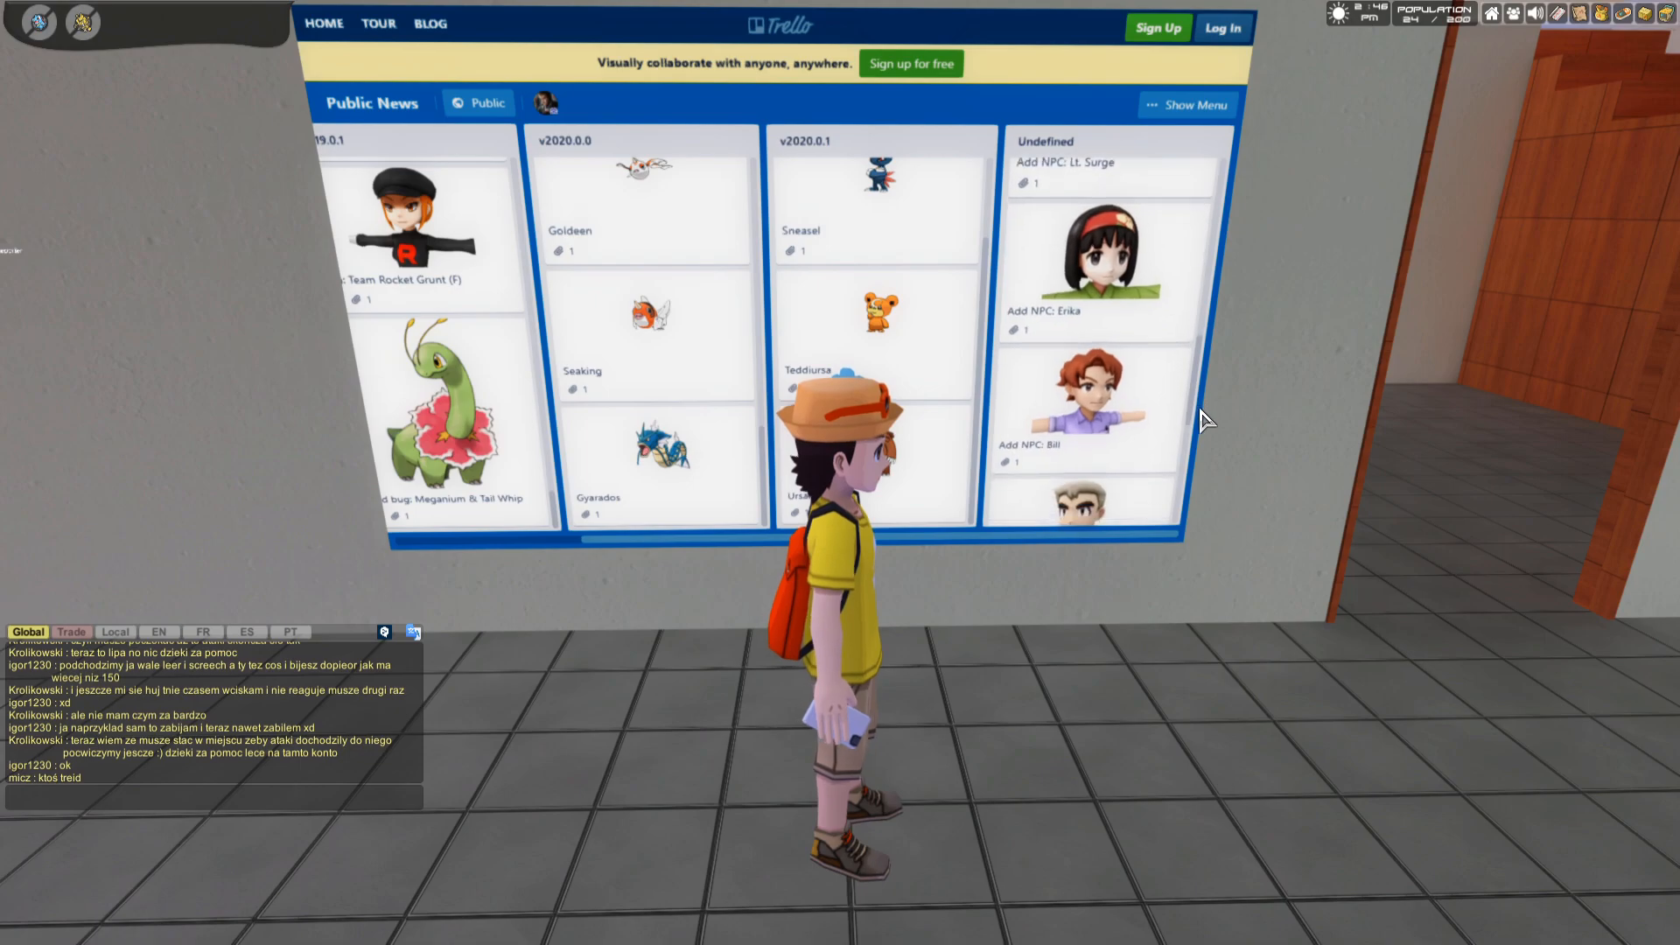
Step: Scroll the Undefined column to the Ryu NPC card and close the Totodile stats window
scroll("down", 3)
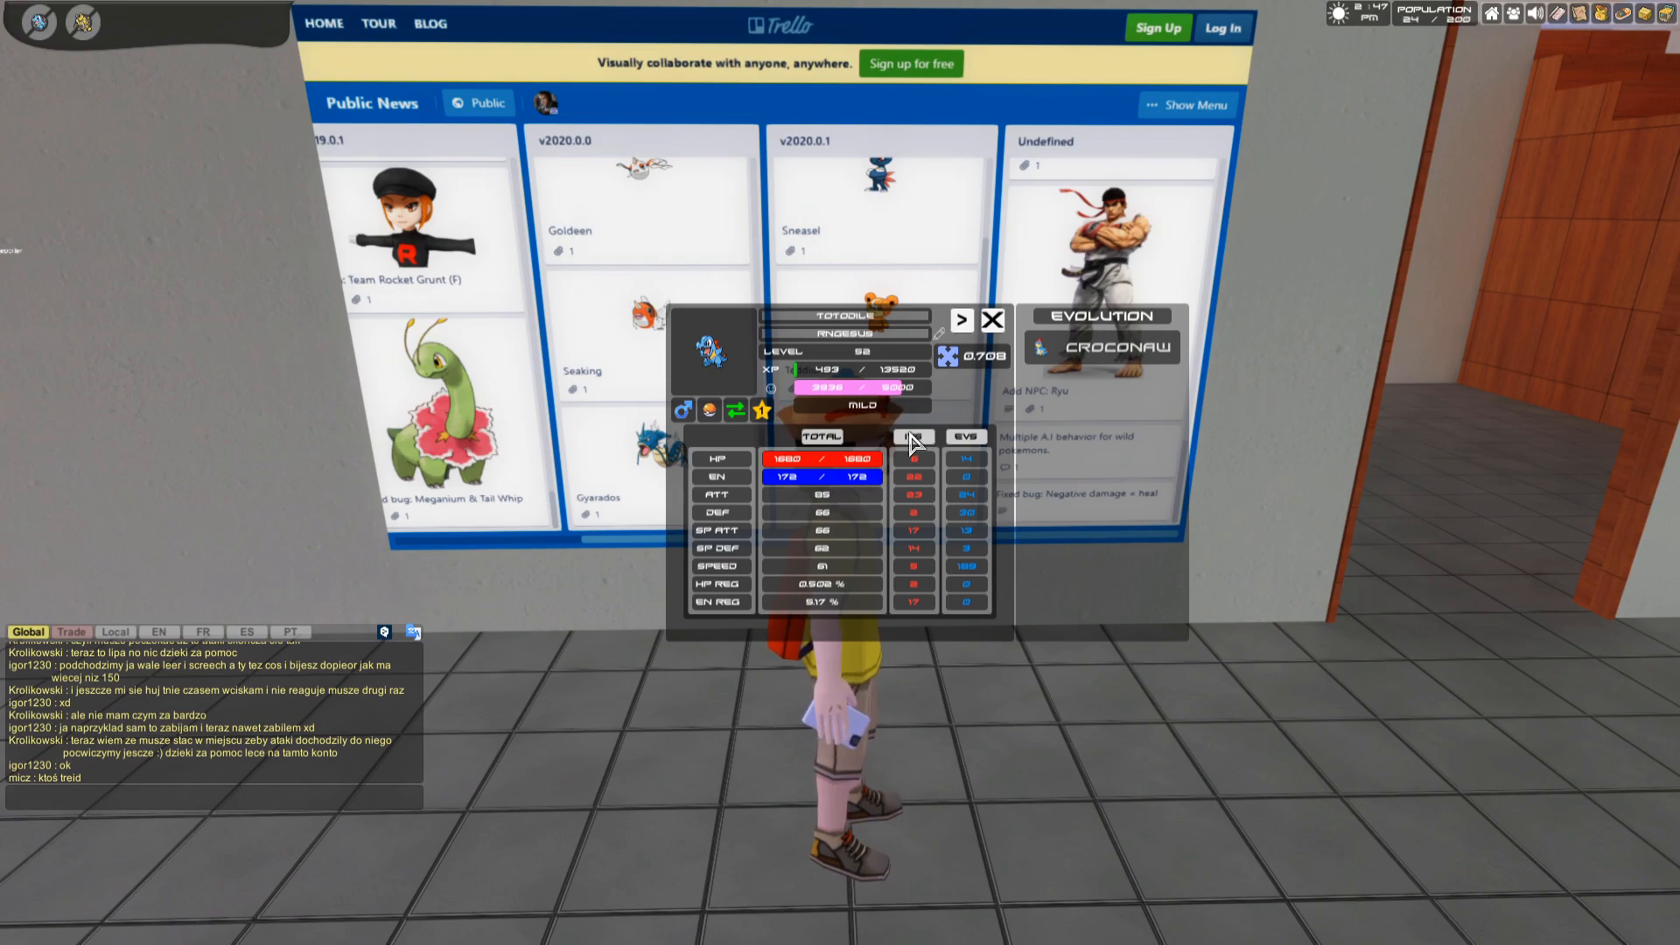
left_click(992, 319)
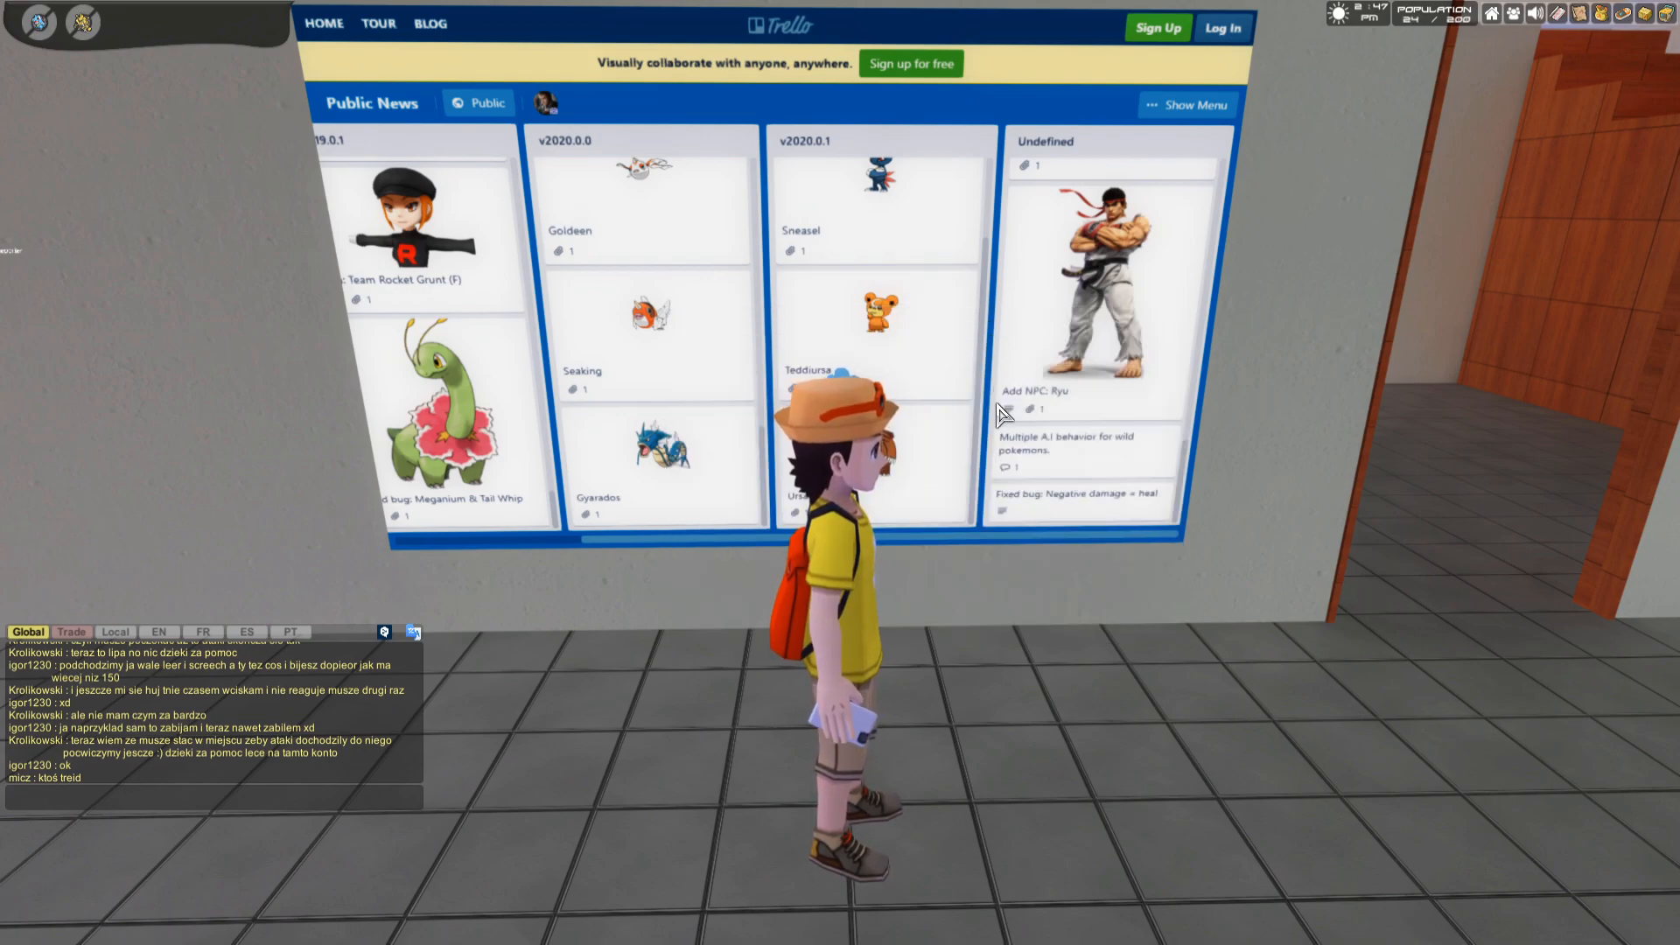